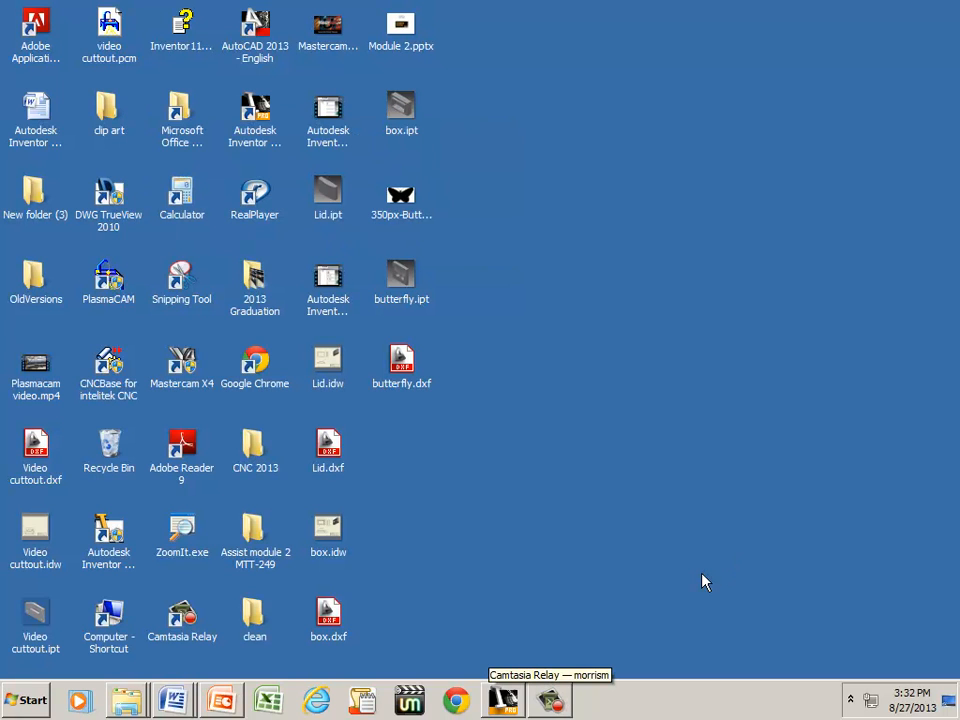
mouse_move(702, 582)
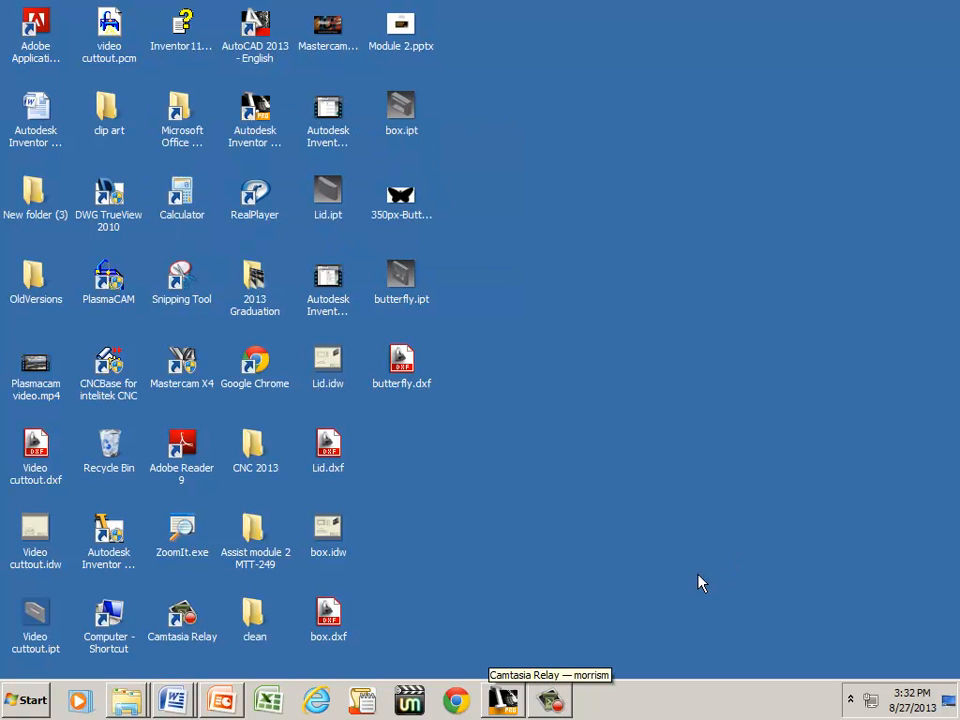
mouse_move(503, 690)
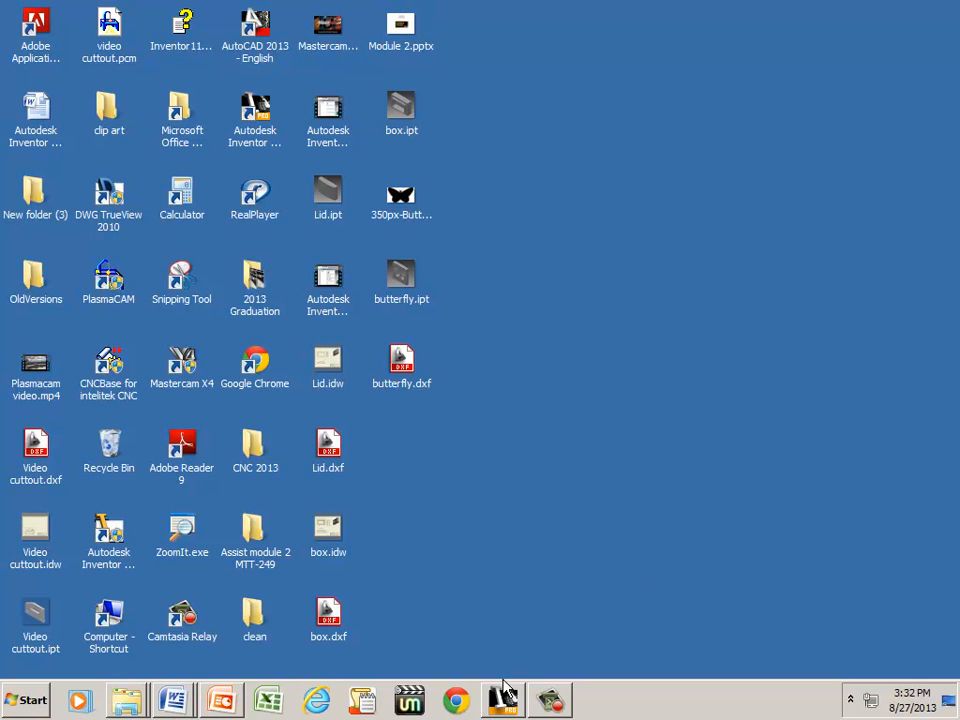
Step: Launch Inventor, create a new part, and start a 2D sketch on the XY plane
left_click(503, 699)
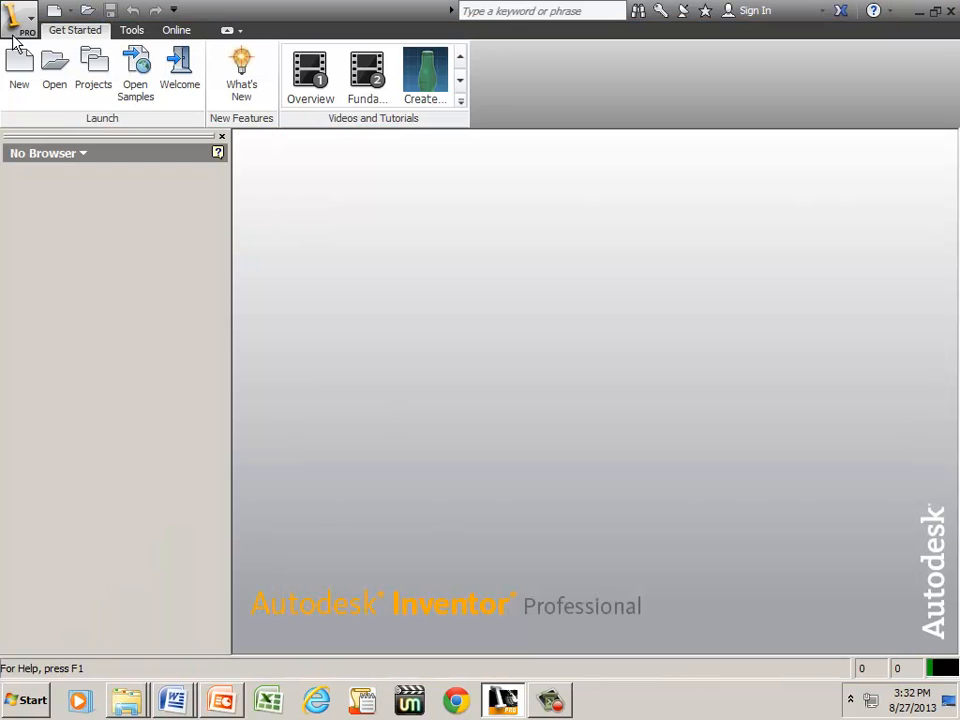
left_click(19, 70)
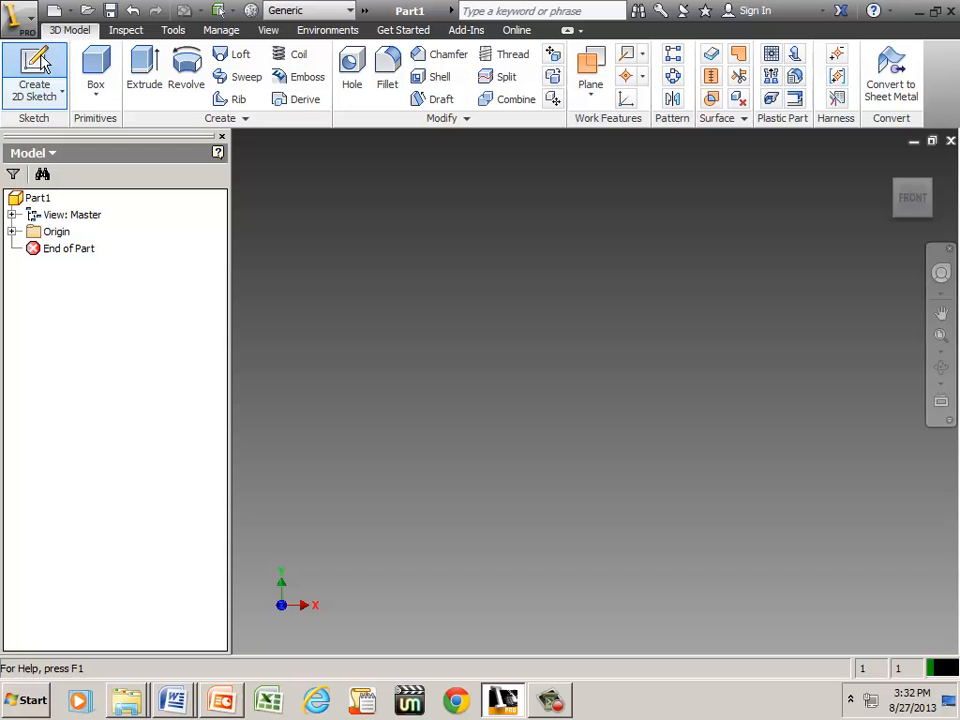
left_click(34, 75)
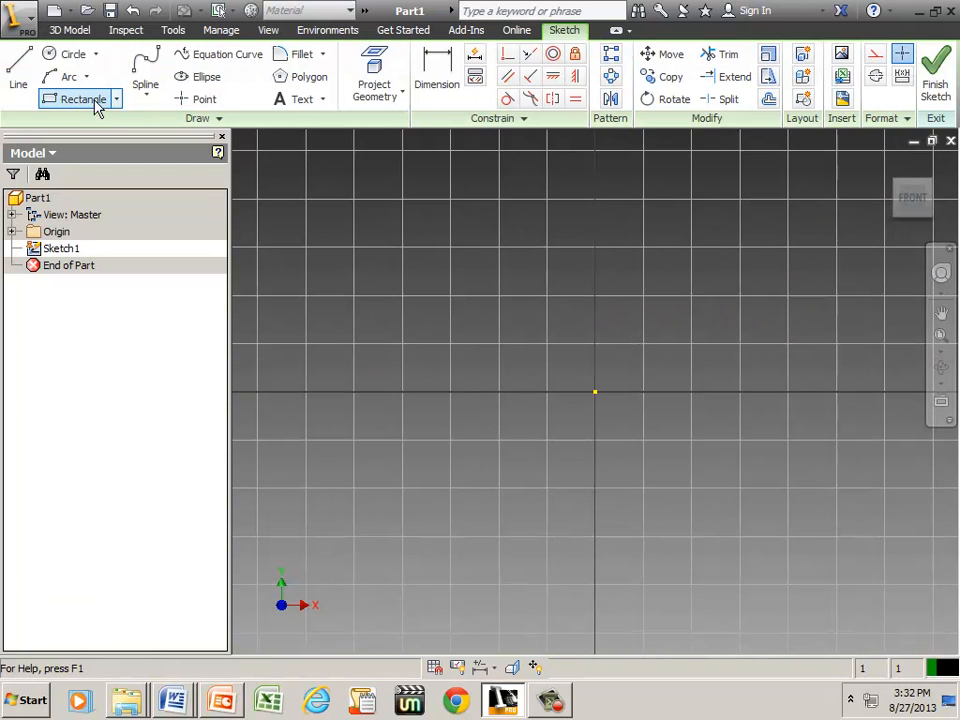
Step: Draw a rectangle dimensioned 6.000 by 6.000 inches and finish the sketch
left_click(75, 99)
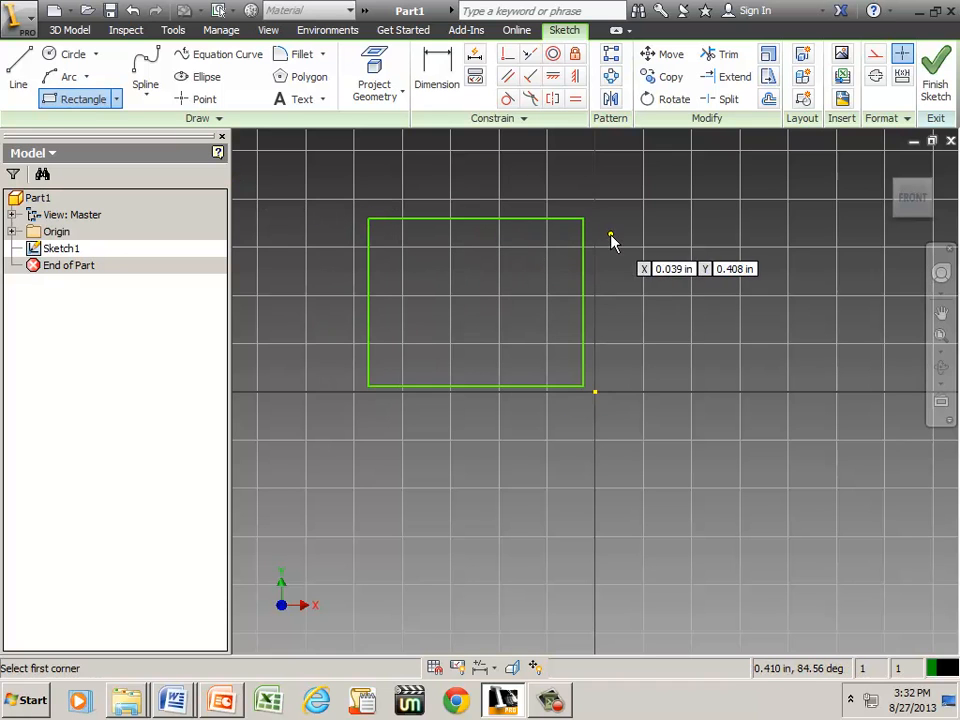
left_click(436, 83)
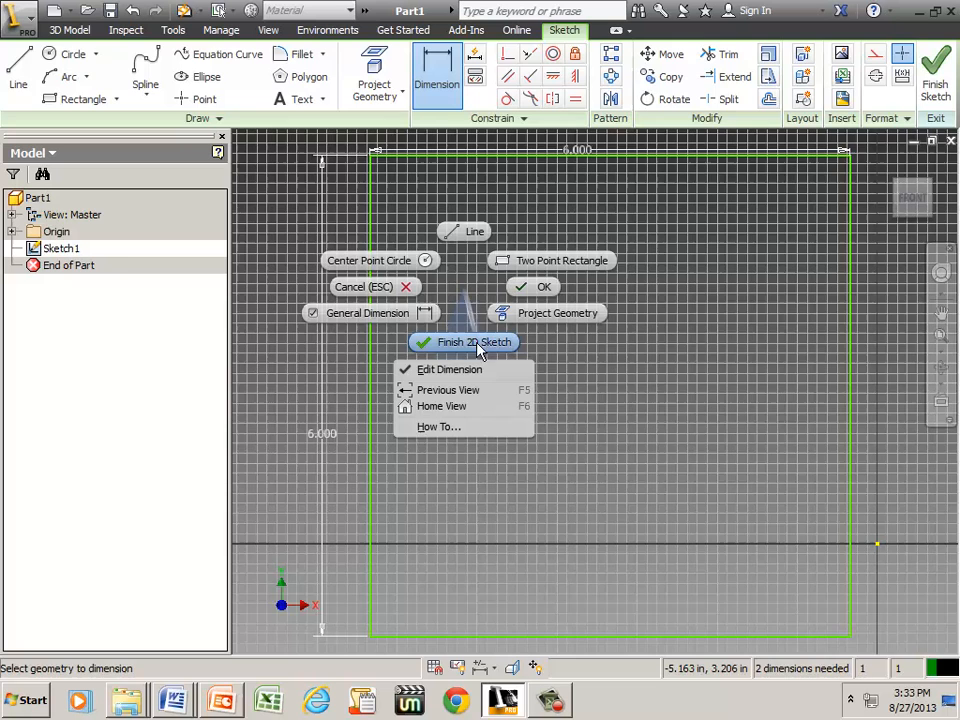
left_click(474, 342)
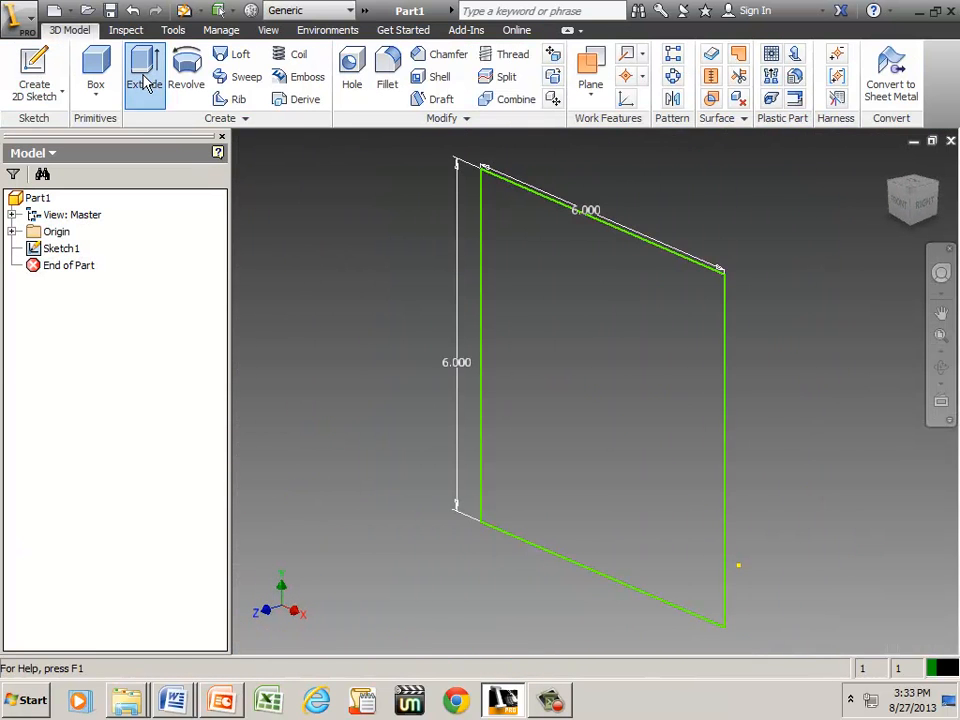
Step: Extrude the square 1 inch into a plate, then select and face its front
left_click(143, 75)
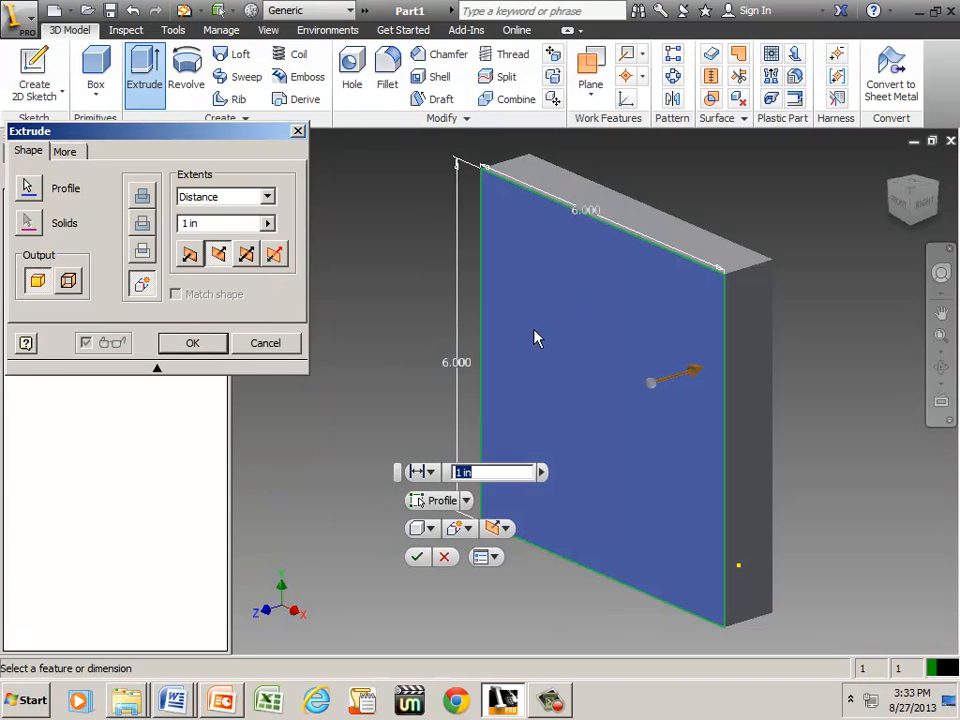
left_click(192, 342)
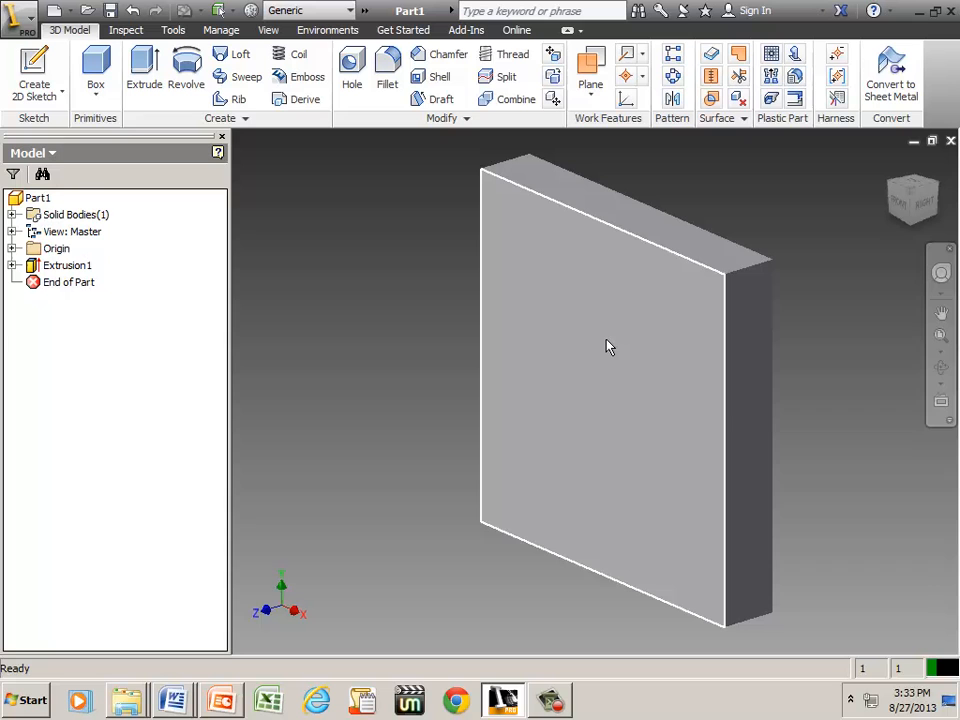
left_click(610, 347)
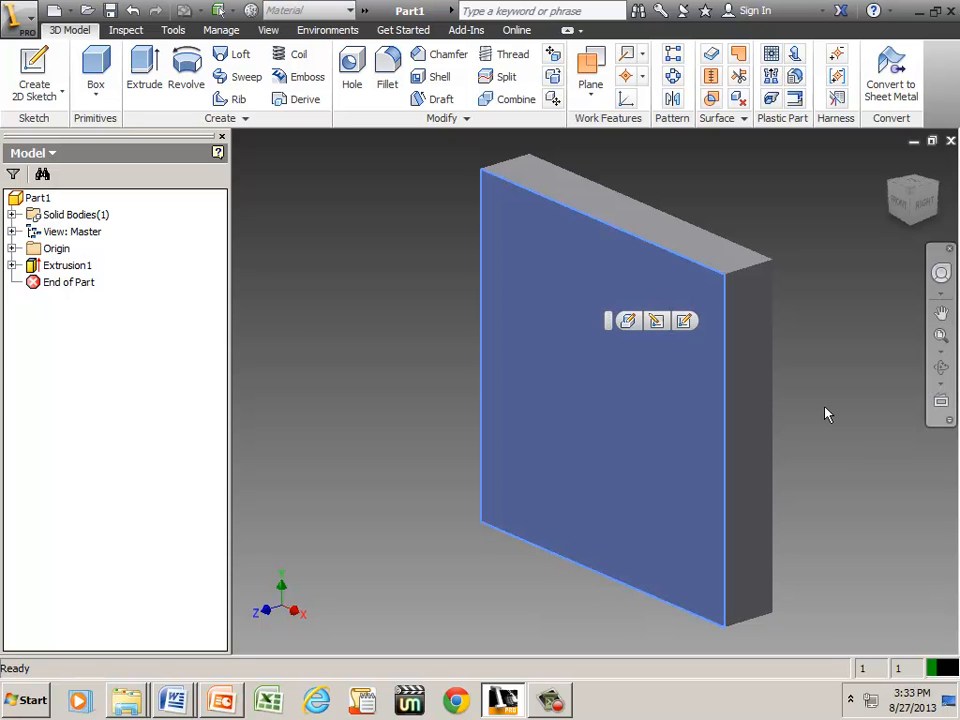
left_click(940, 404)
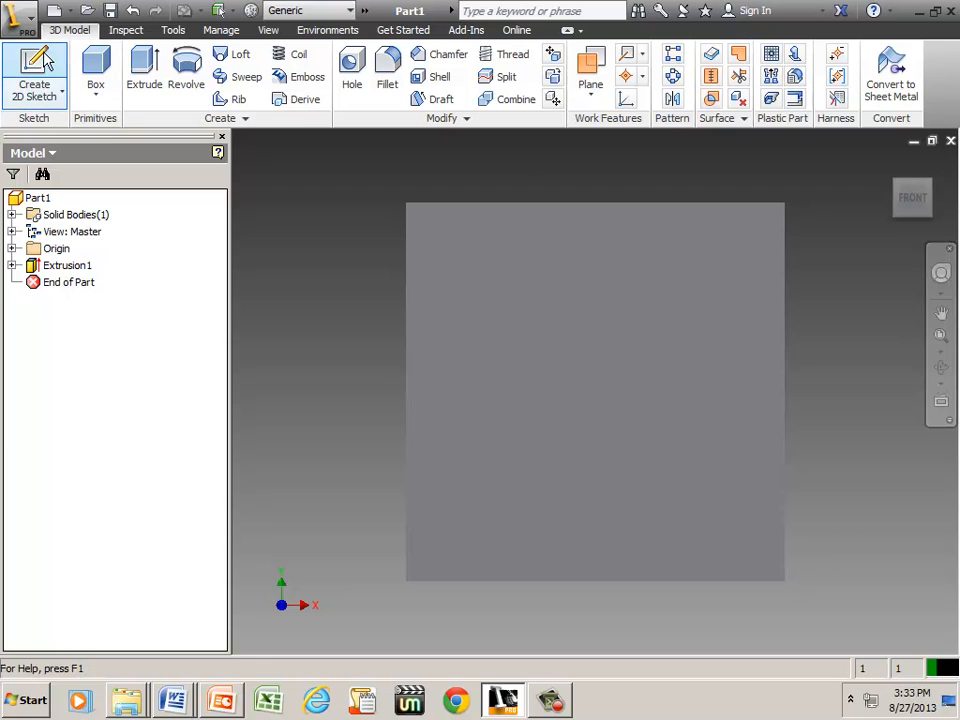
Step: Start a sketch on the plate's front face and choose the butterfly PNG to insert
left_click(34, 75)
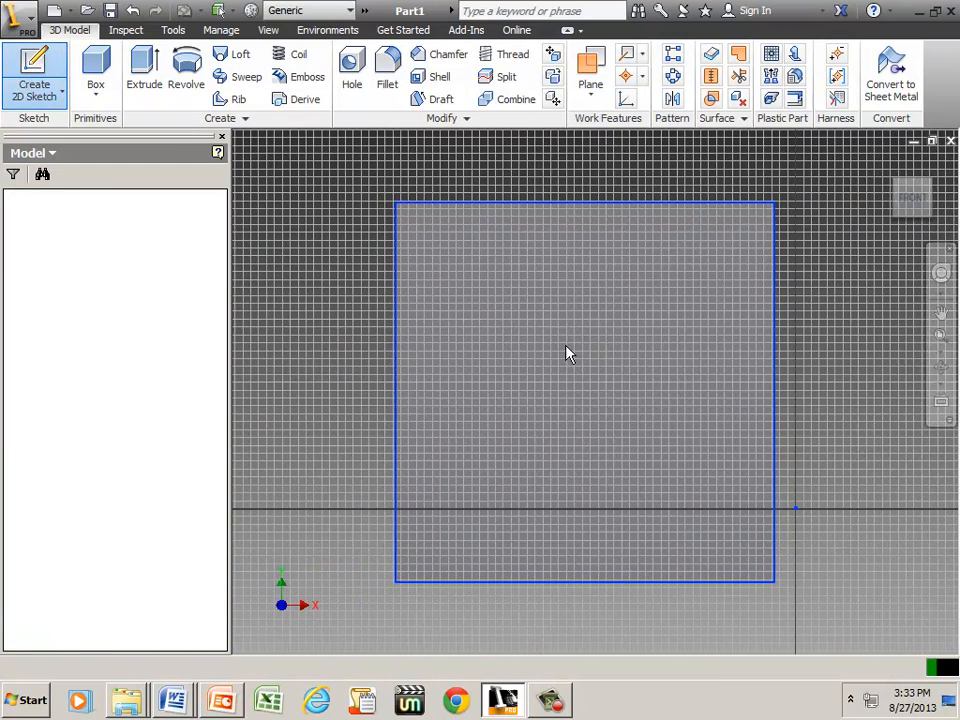
left_click(34, 75)
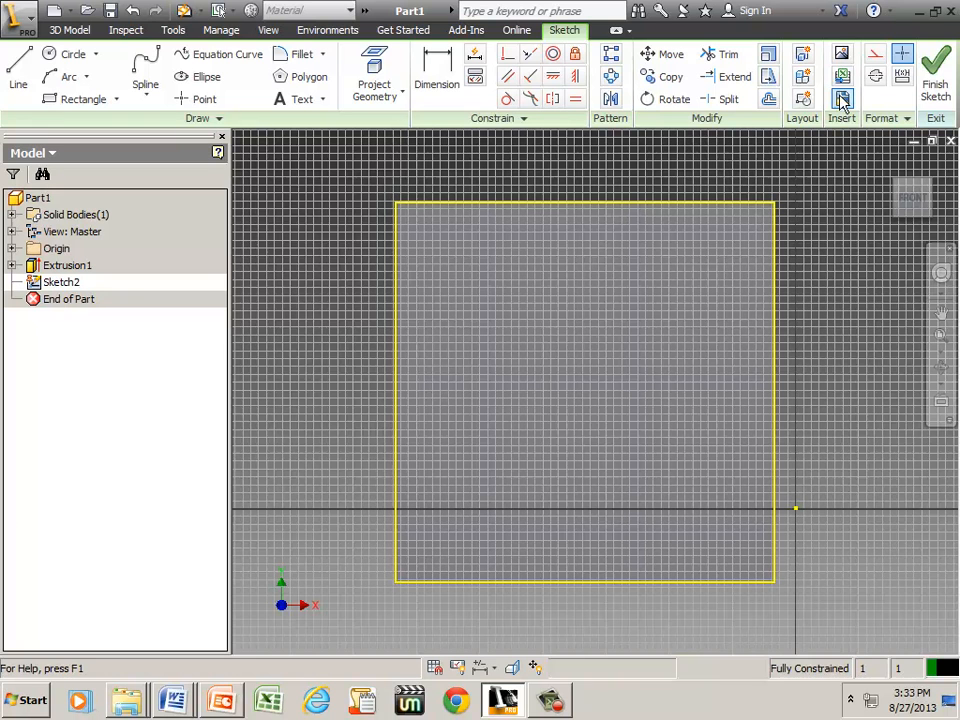
mouse_move(843, 99)
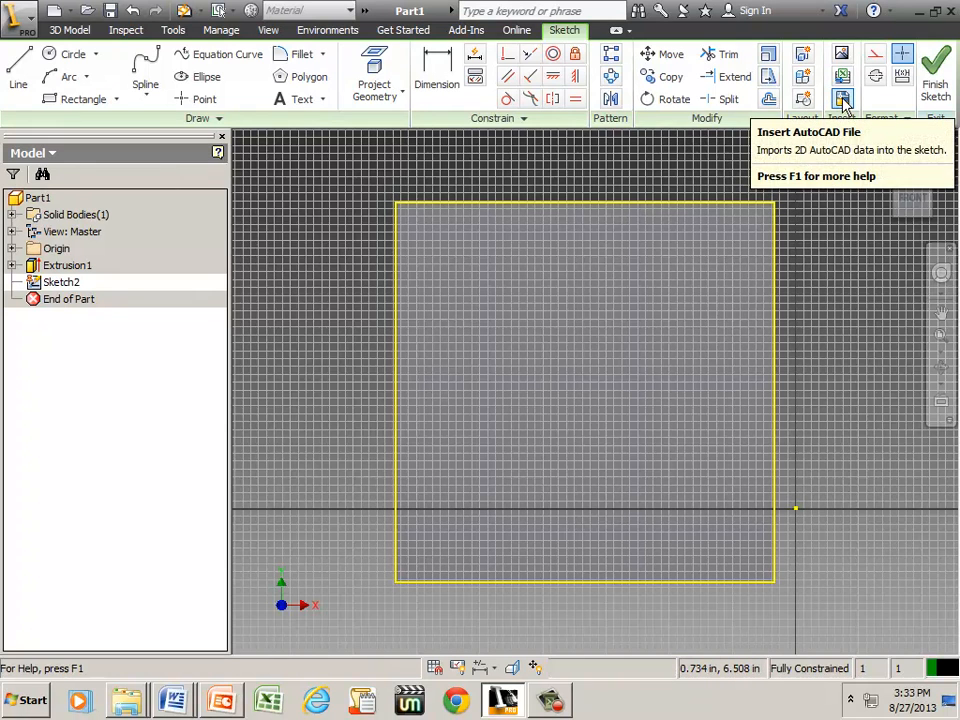
mouse_move(843, 78)
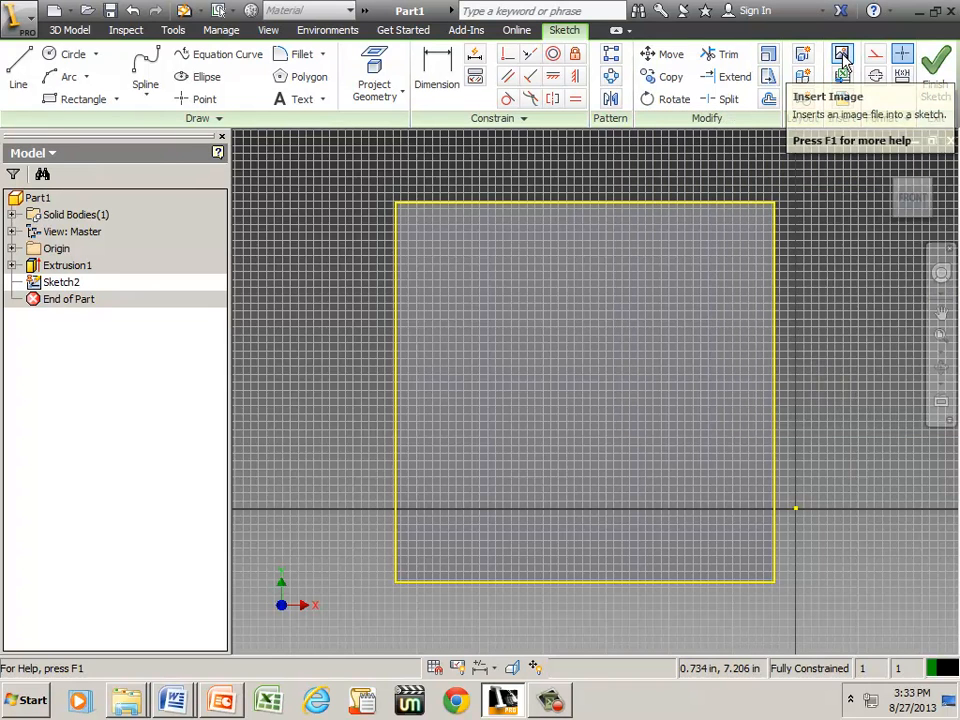
mouse_move(843, 55)
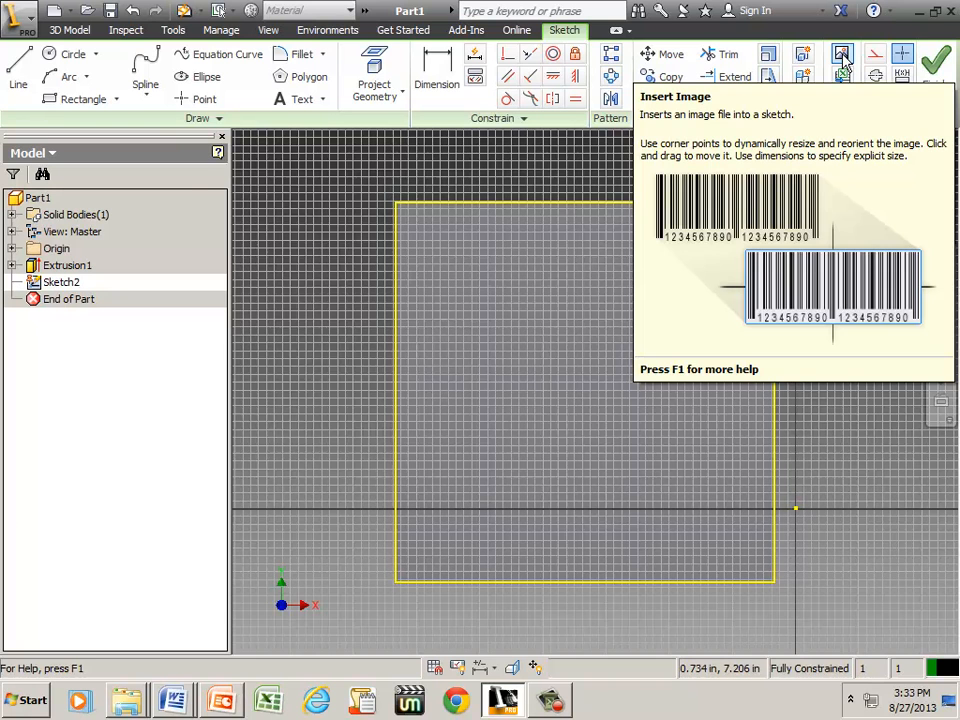
left_click(843, 54)
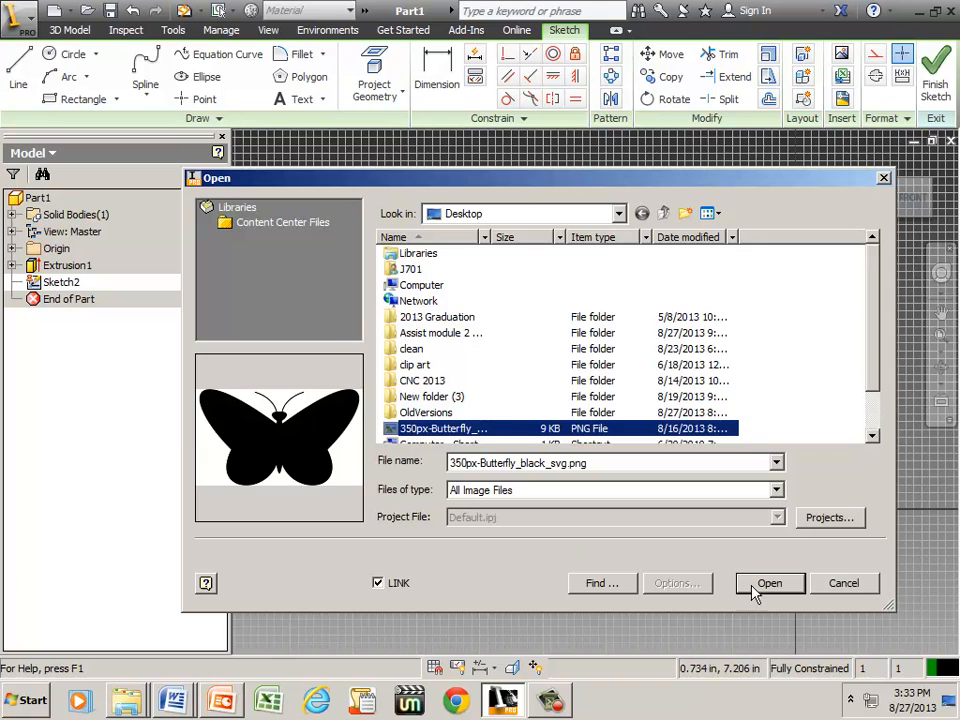
Step: Place 350px-Butterfly_black_svg.png inside the sketch on the plate's front face
left_click(769, 583)
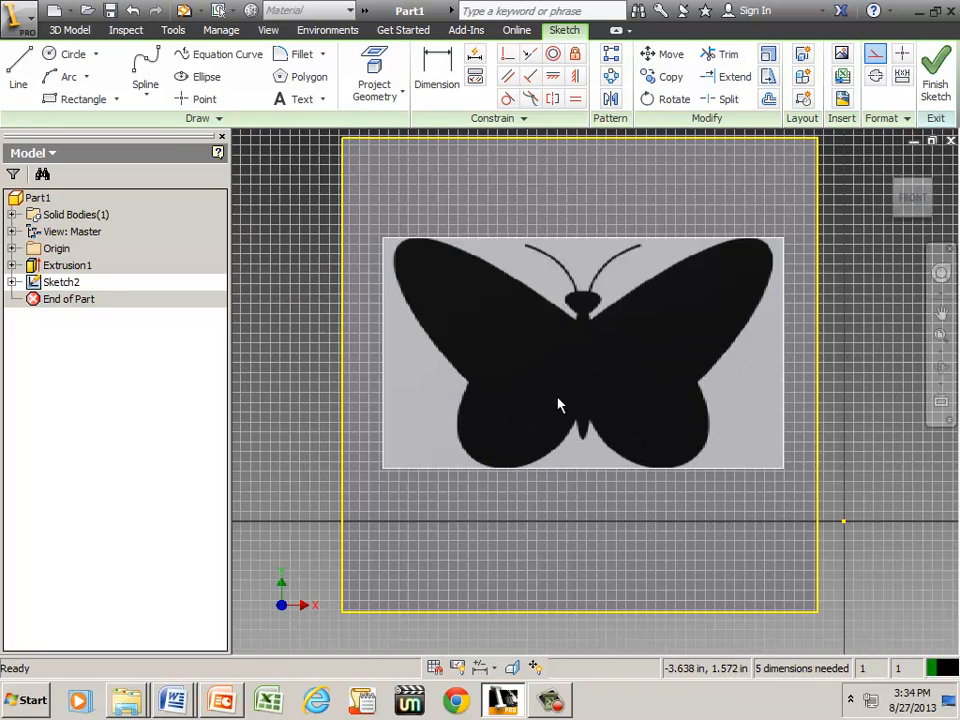
mouse_move(715, 450)
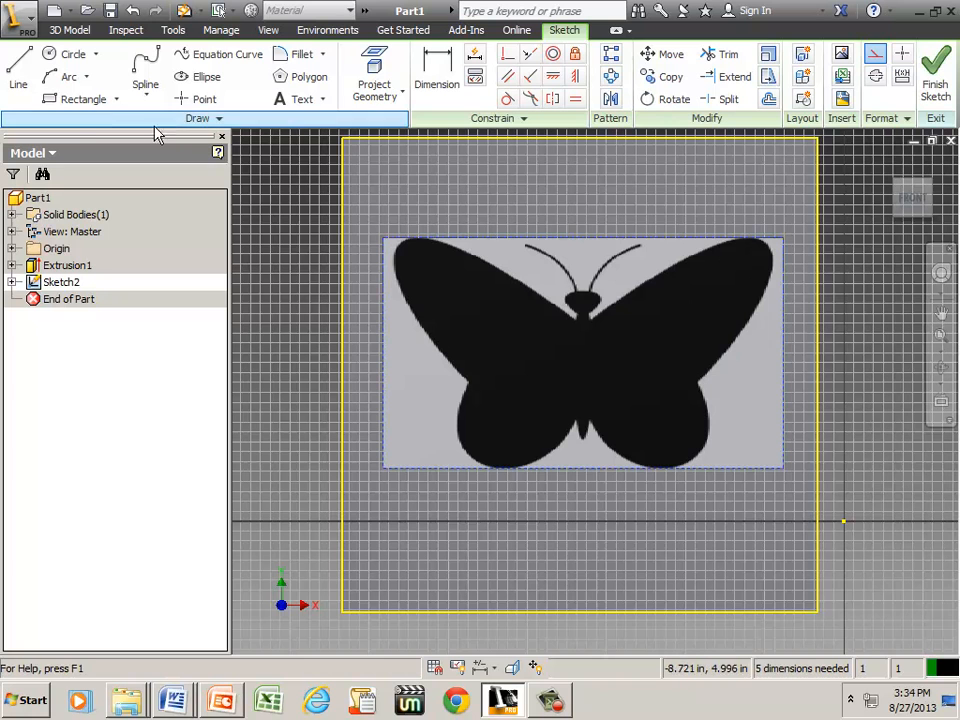
mouse_move(68, 77)
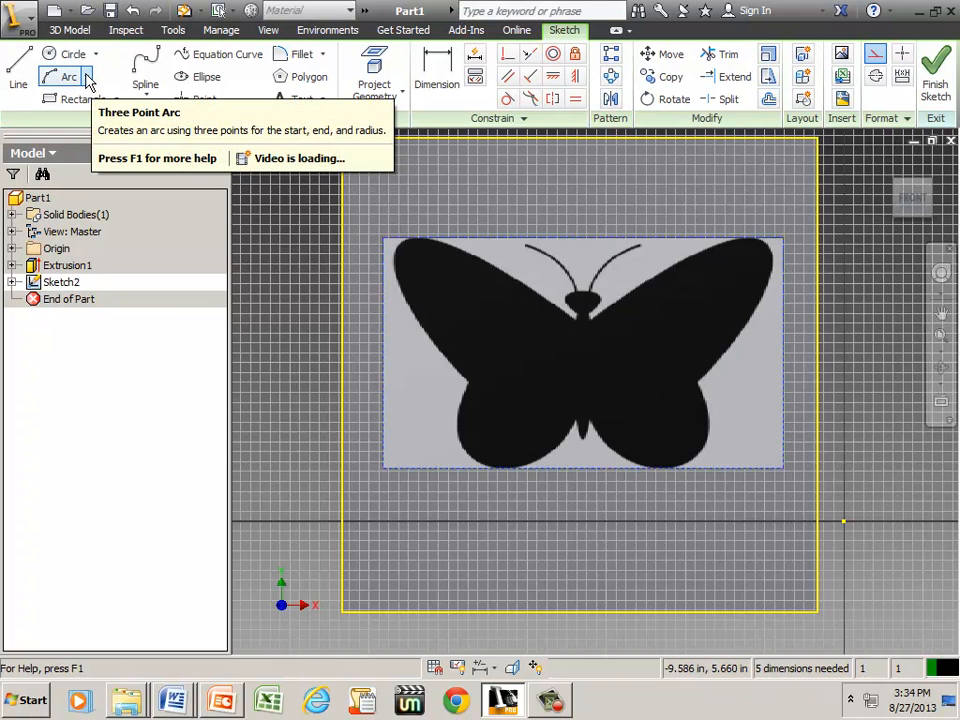
Step: Trace the lower and upper right wing edges of the butterfly image with three-point arcs
left_click(86, 76)
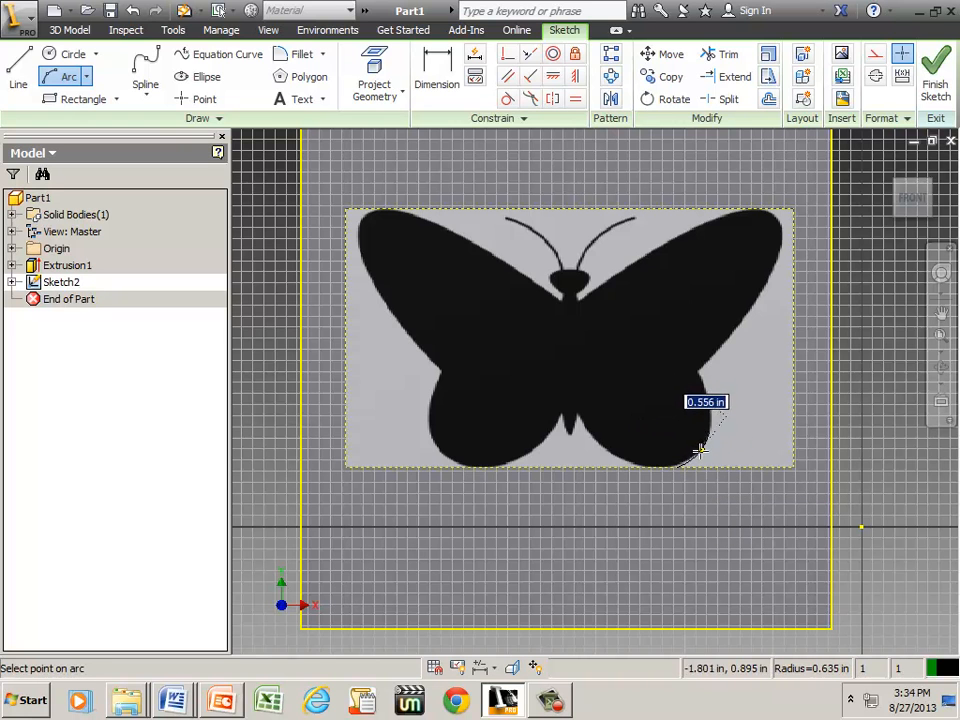
left_click(700, 451)
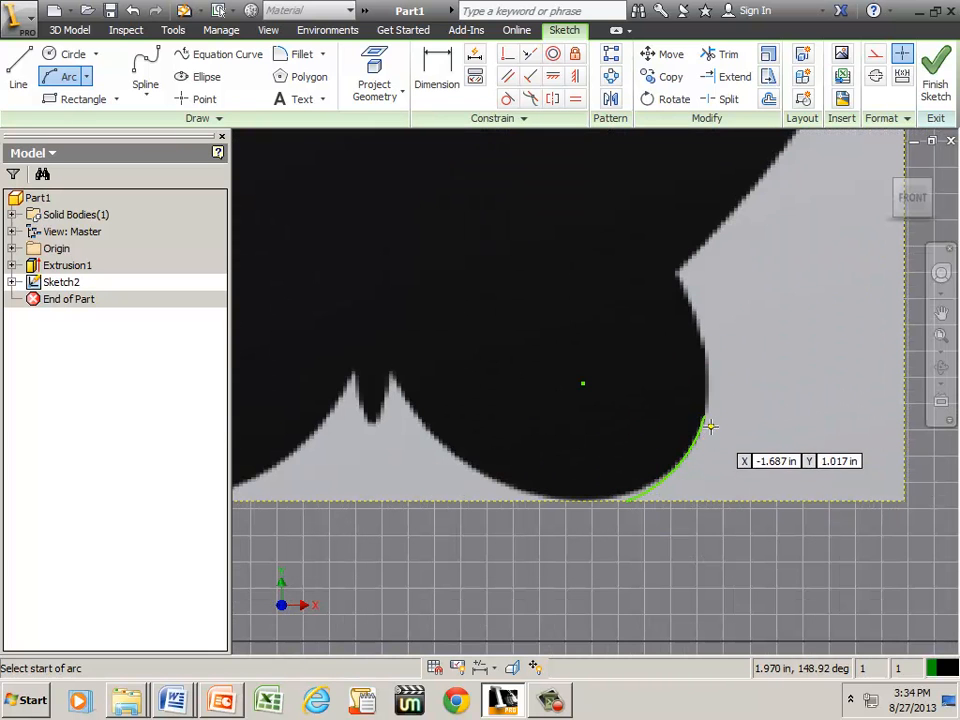
mouse_move(705, 415)
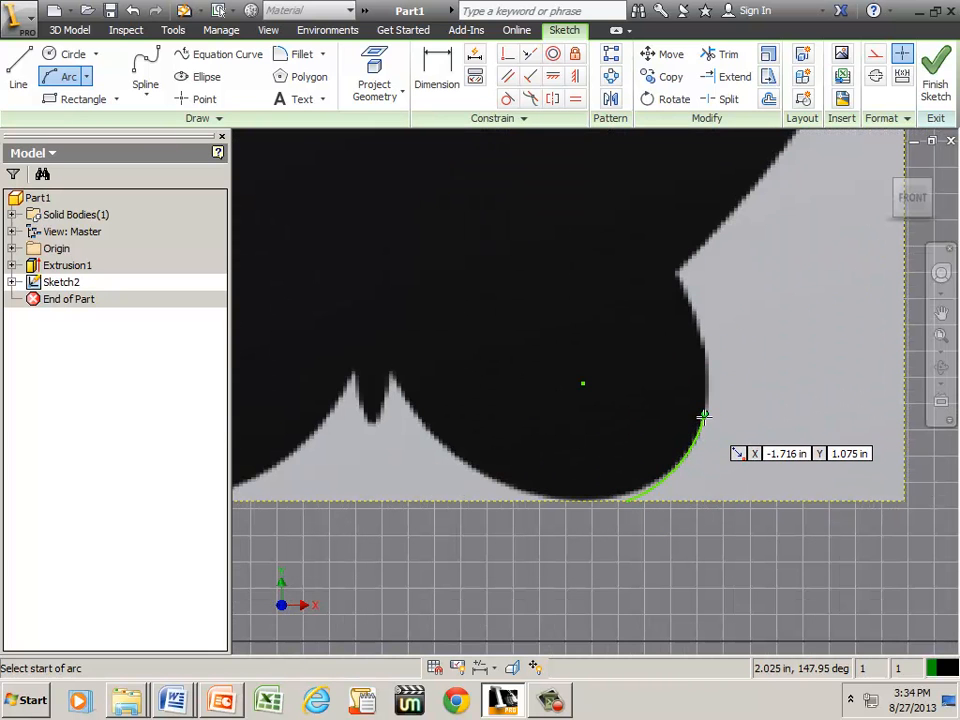
left_click(705, 415)
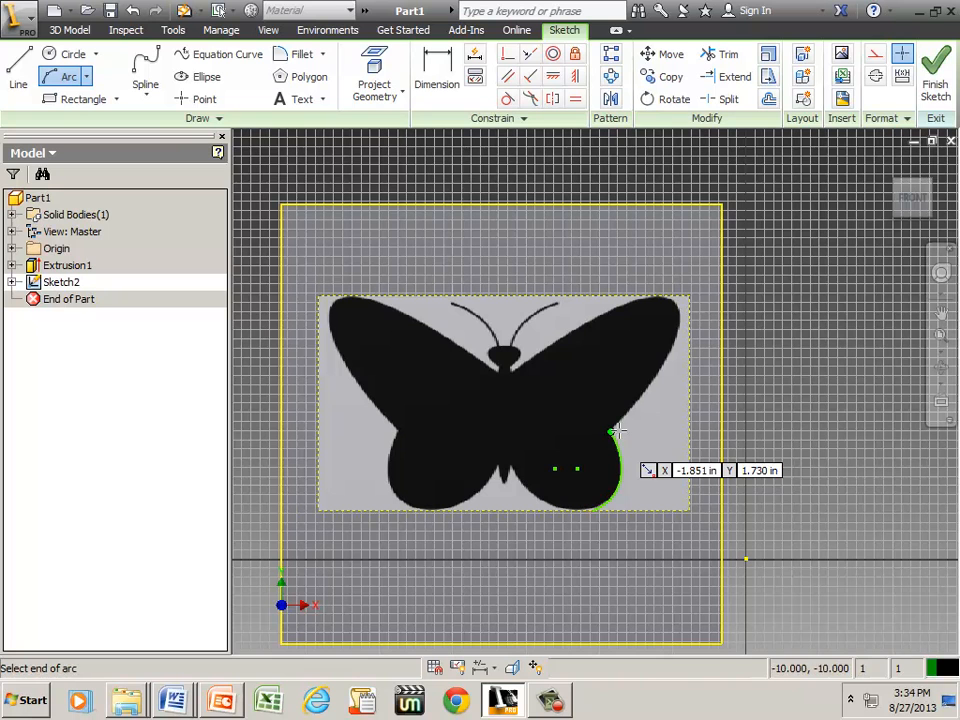
left_click(615, 430)
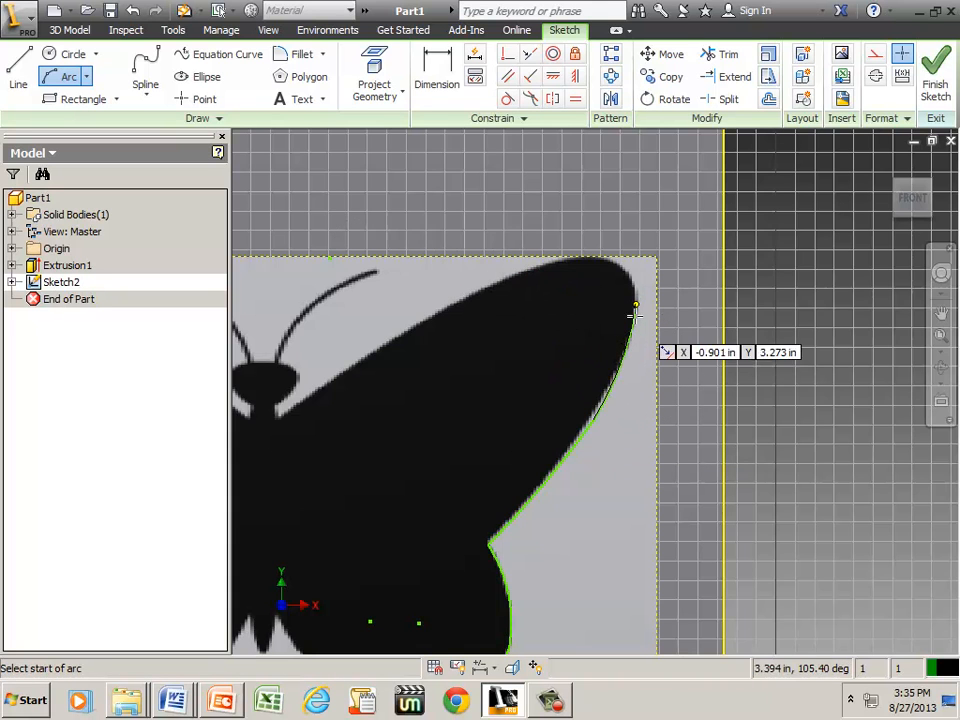
left_click(635, 305)
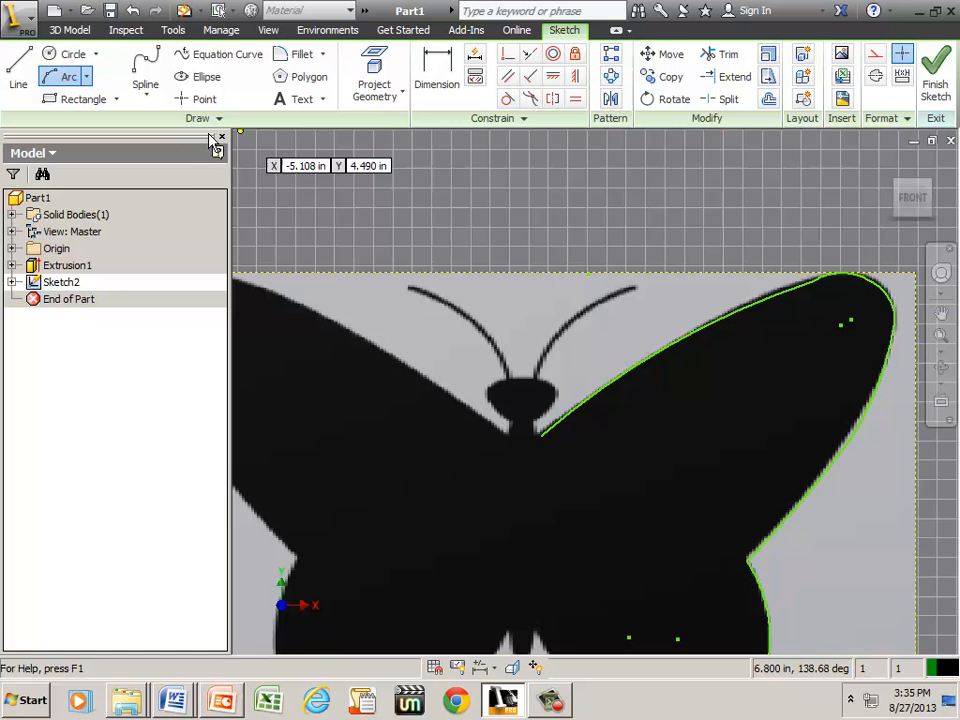
left_click(84, 98)
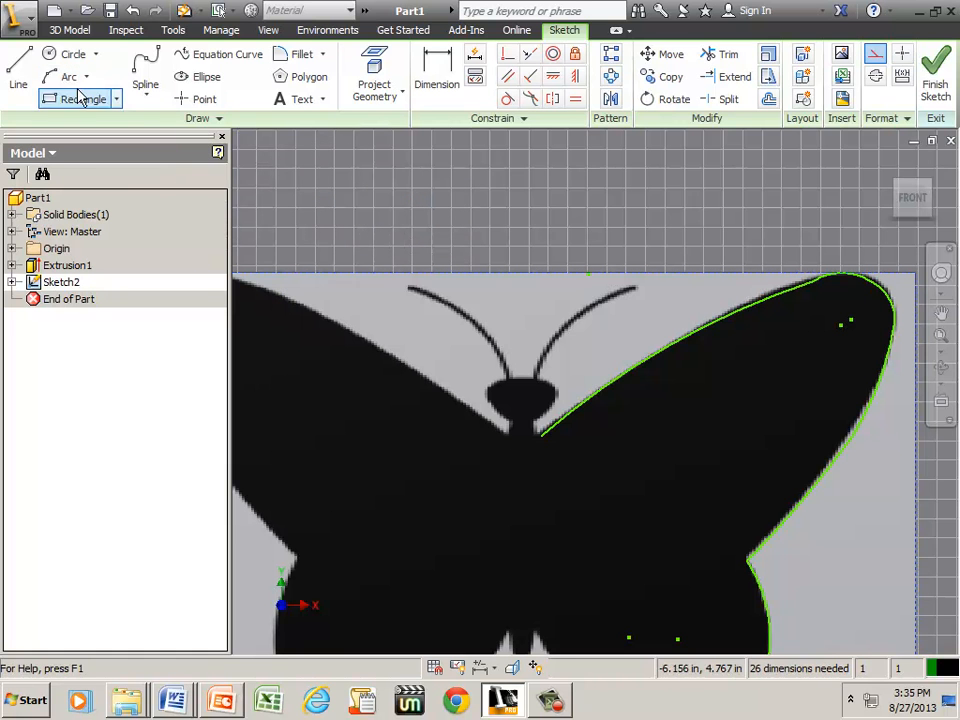
Step: Trace the body with lines, then the head and right antenna with arcs
left_click(17, 70)
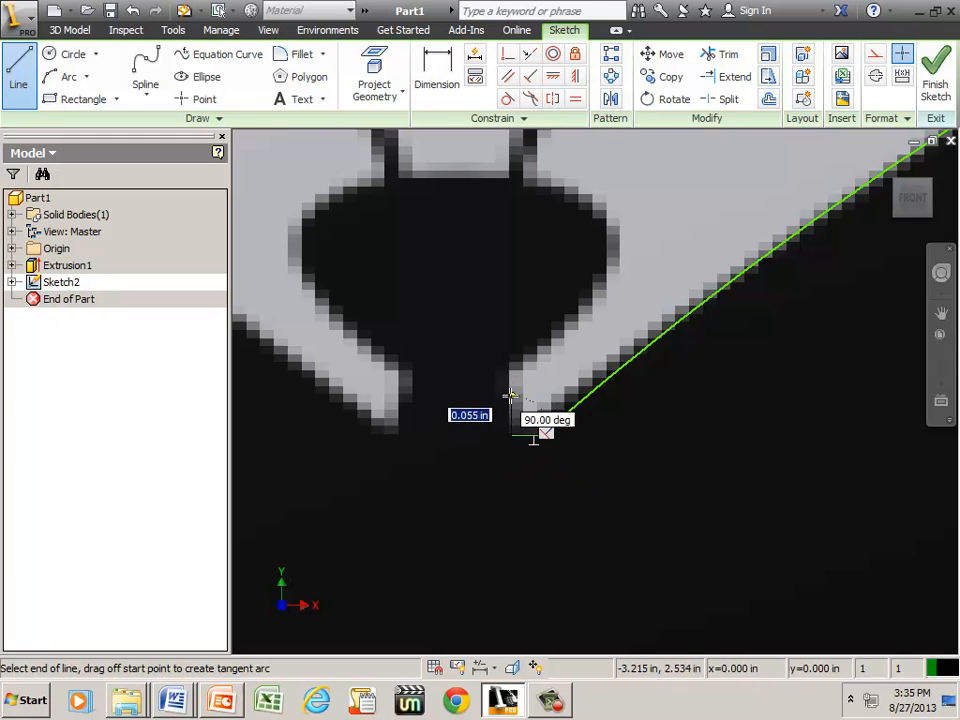
right_click(520, 390)
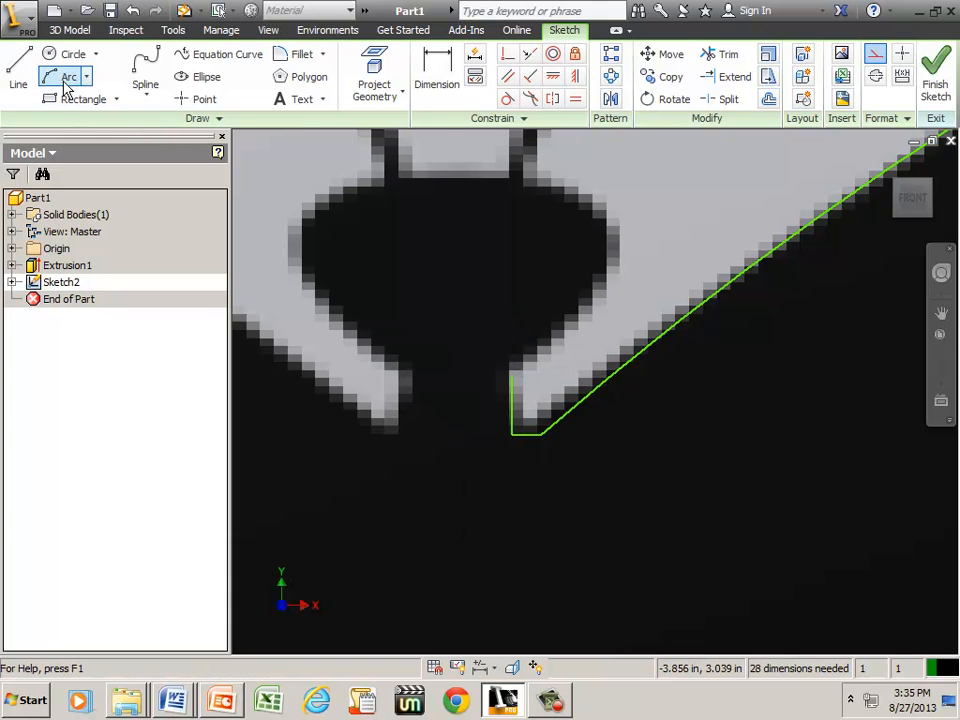
left_click(69, 77)
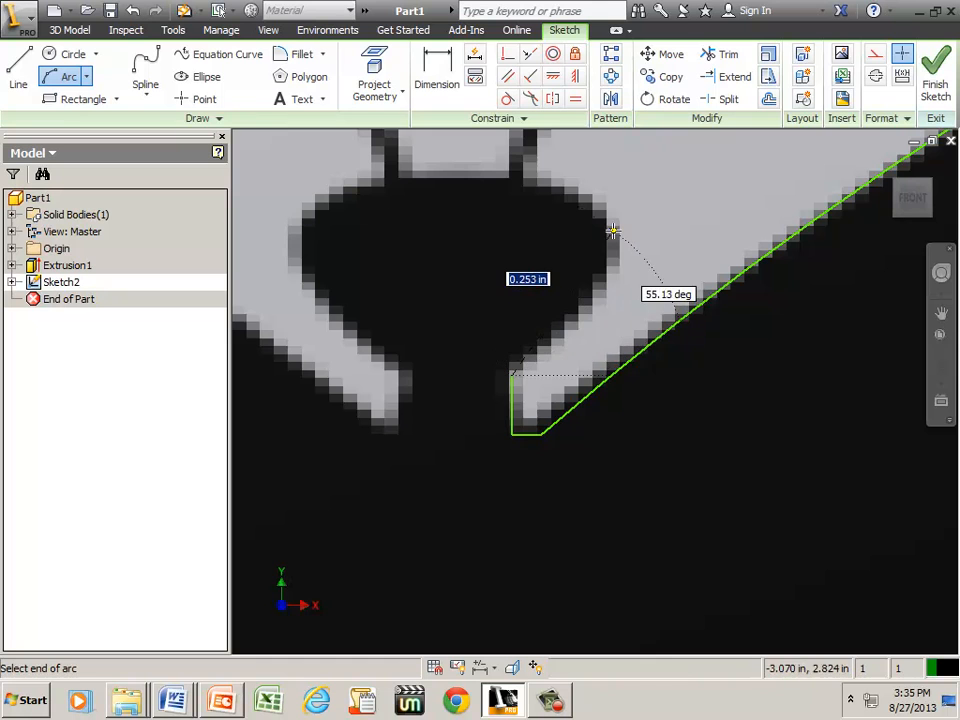
left_click(613, 237)
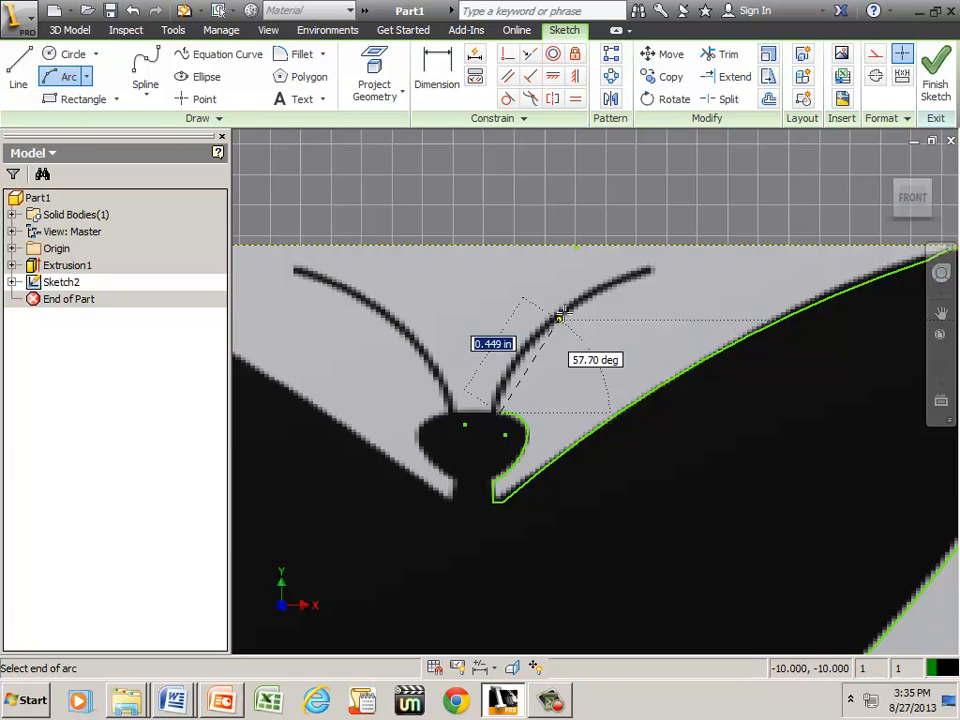
left_click(560, 318)
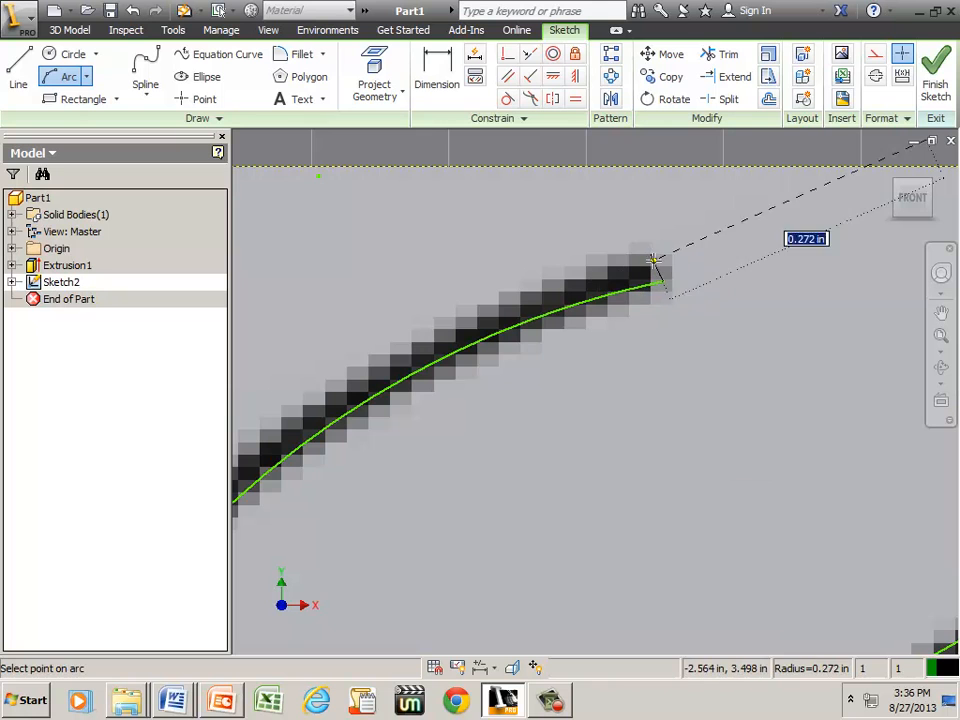
left_click(653, 265)
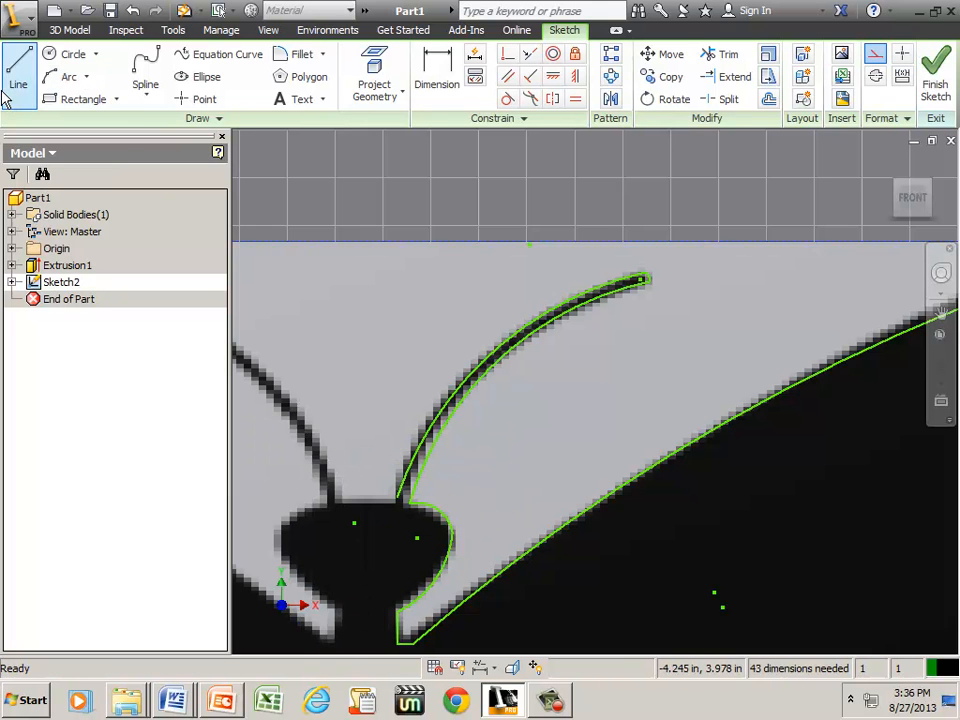
mouse_move(18, 75)
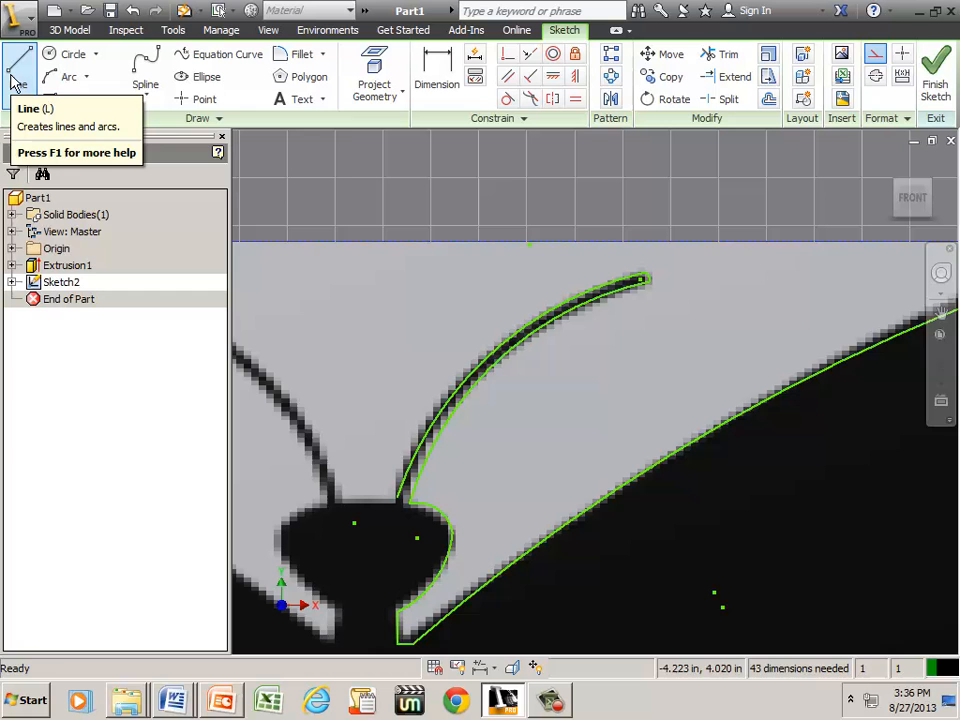
Step: Trace the head's left edge, left wing tip, tail notch and lower wing with lines and arcs
left_click(18, 60)
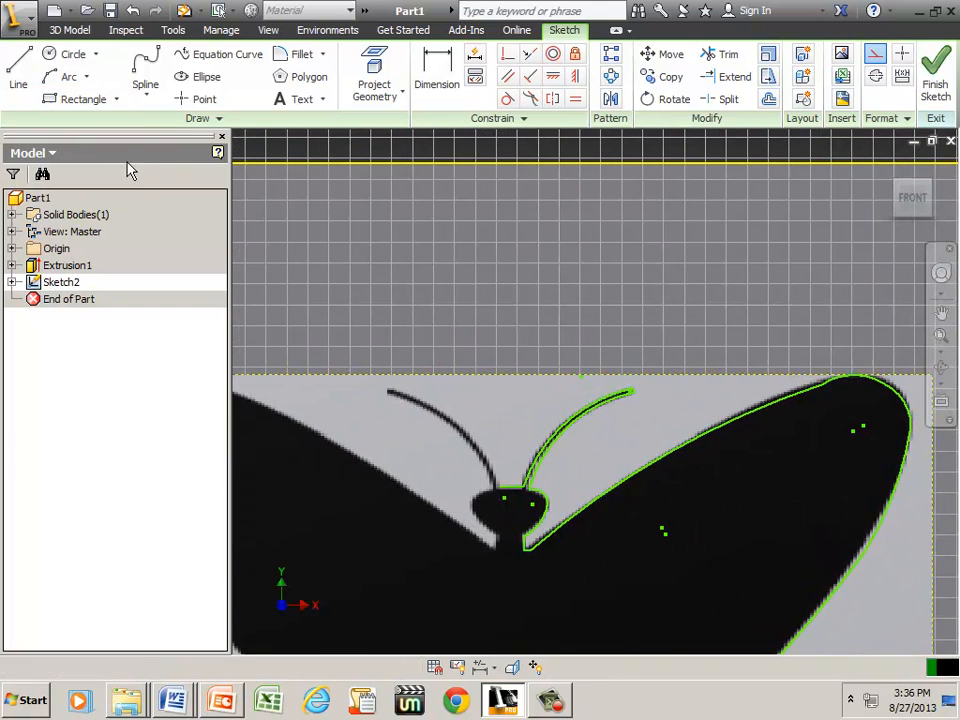
left_click(68, 76)
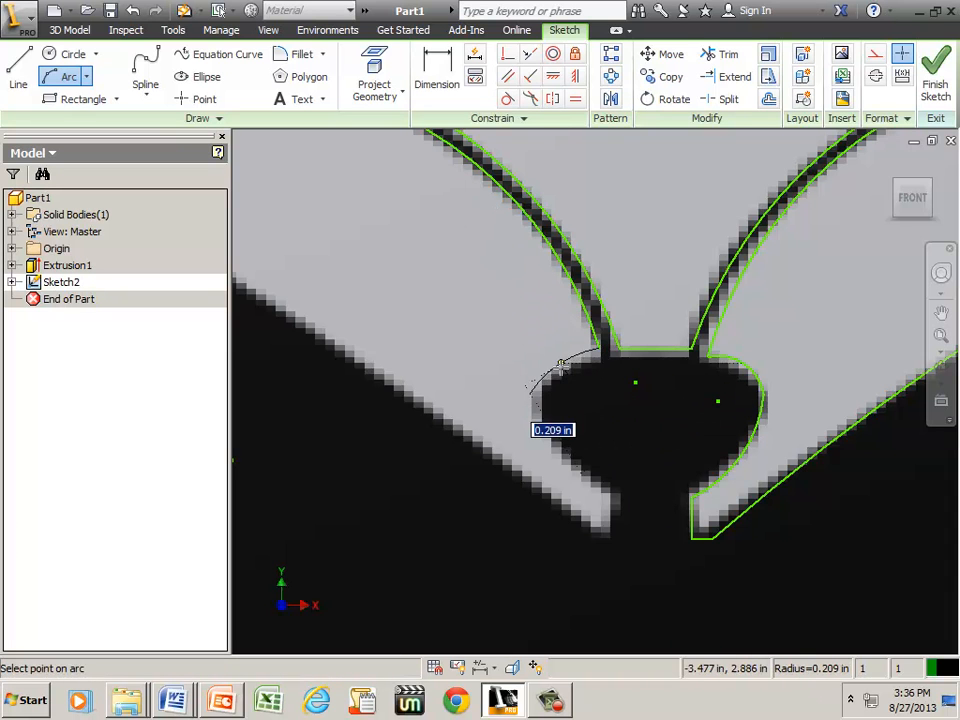
left_click(530, 393)
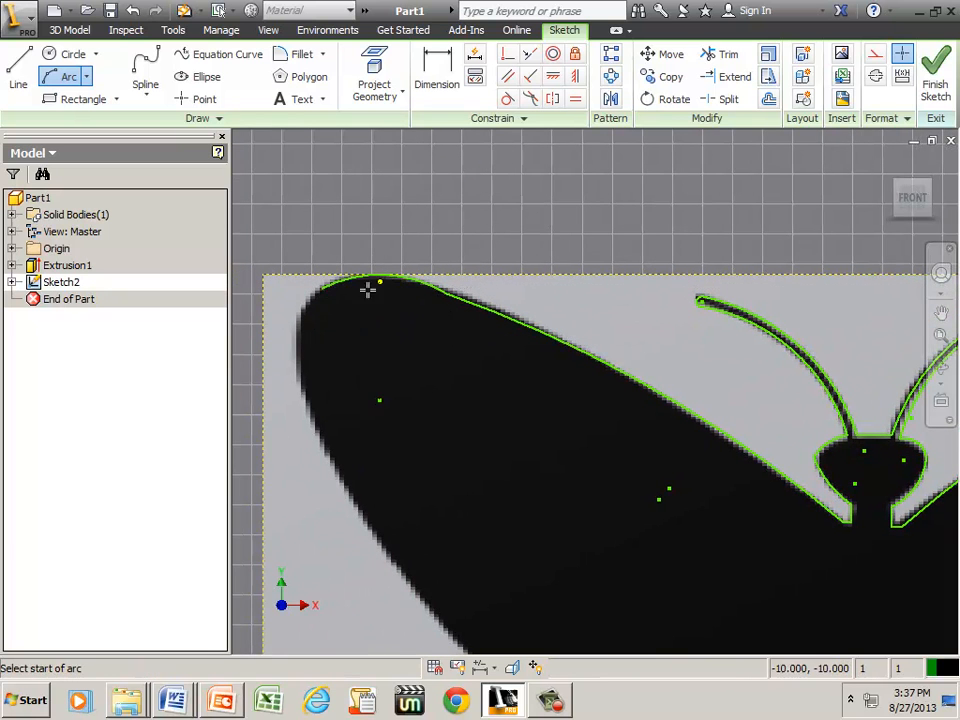
left_click(380, 282)
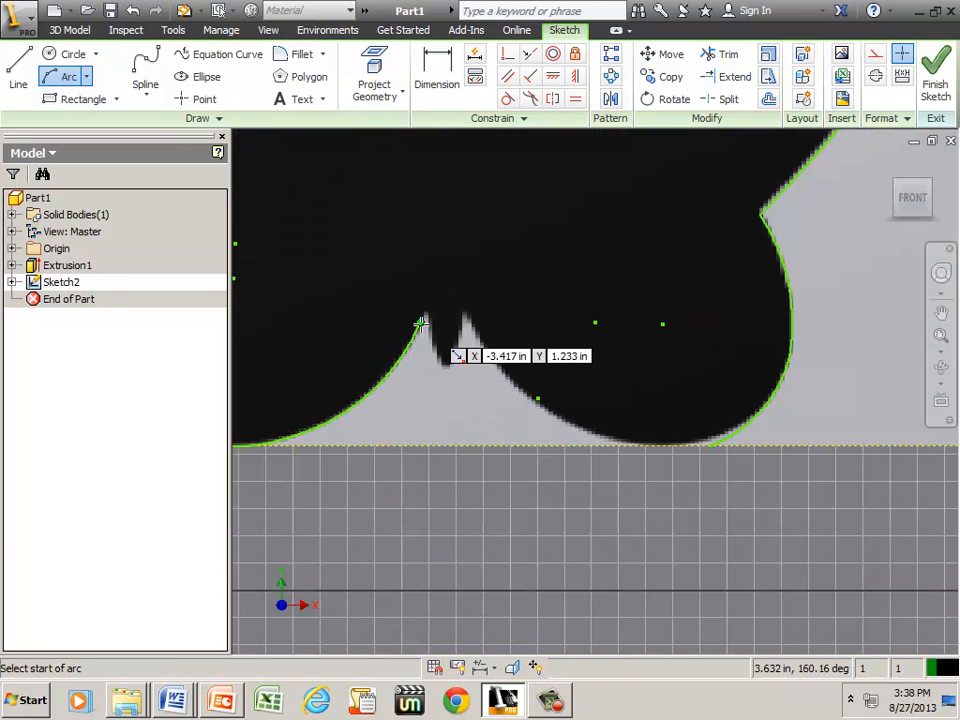
left_click(418, 328)
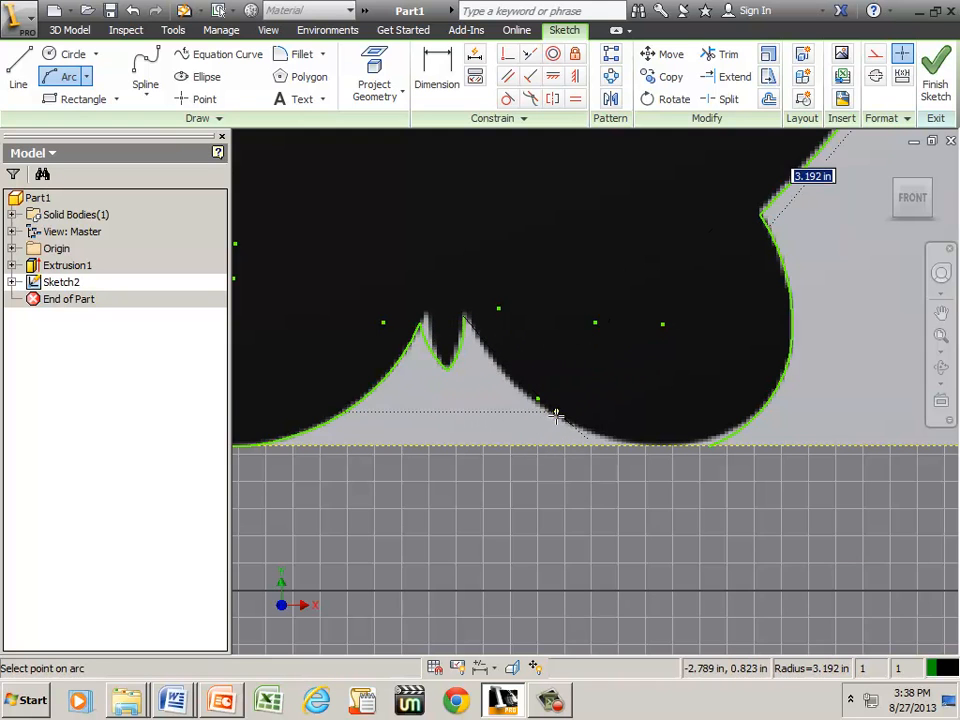
left_click(540, 405)
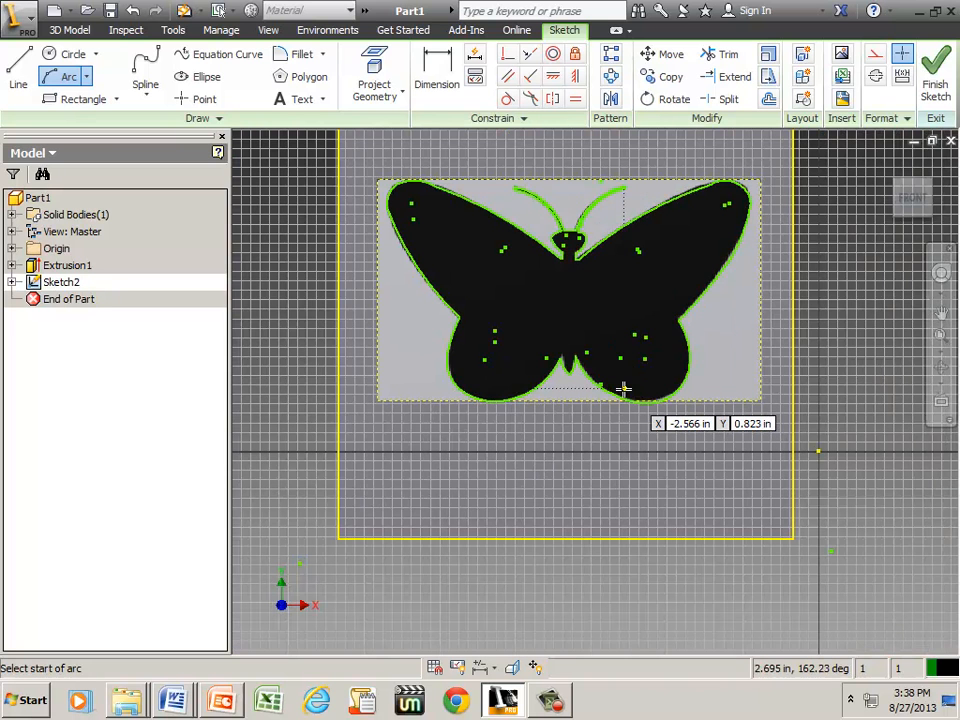
Step: Finish the sketch, cut the butterfly profile through the plate with extents All, and restore Front view
right_click(620, 390)
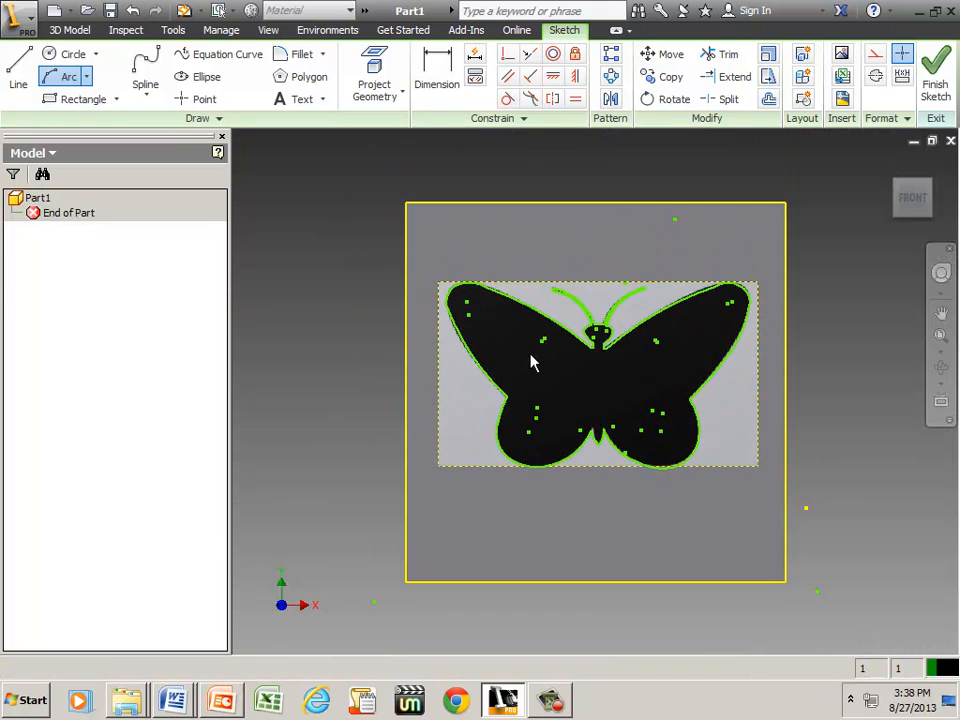
left_click(934, 65)
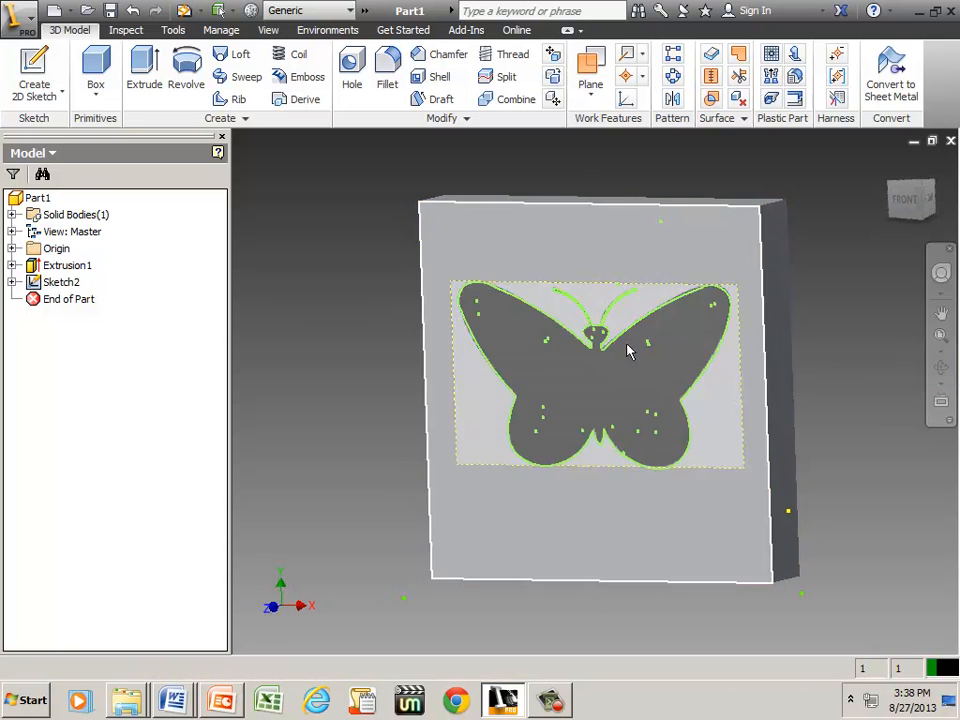
left_click(143, 70)
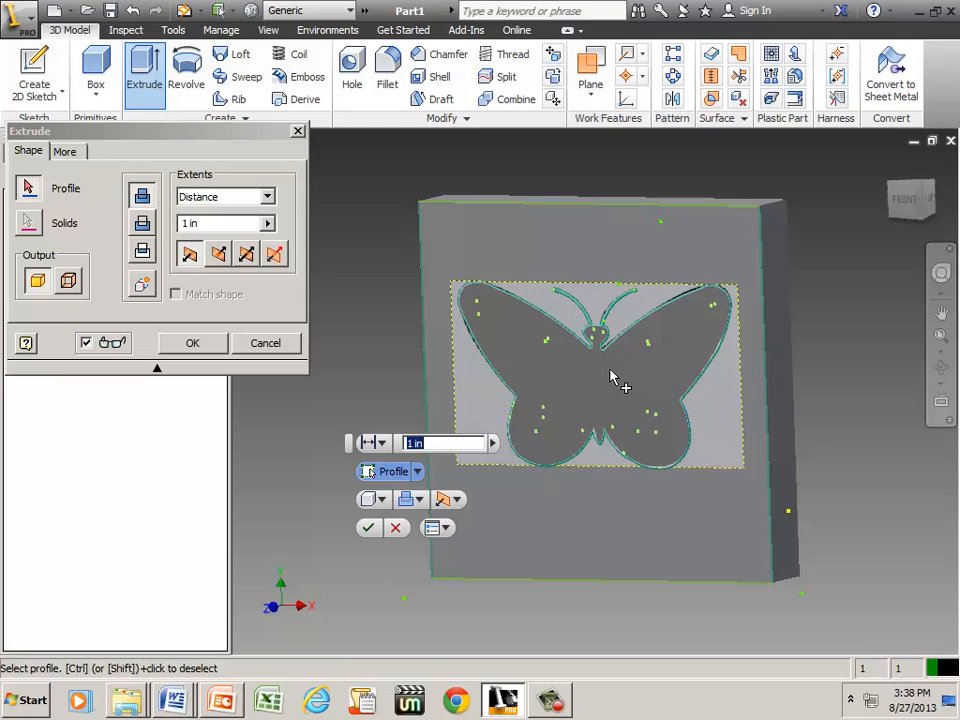
left_click(595, 375)
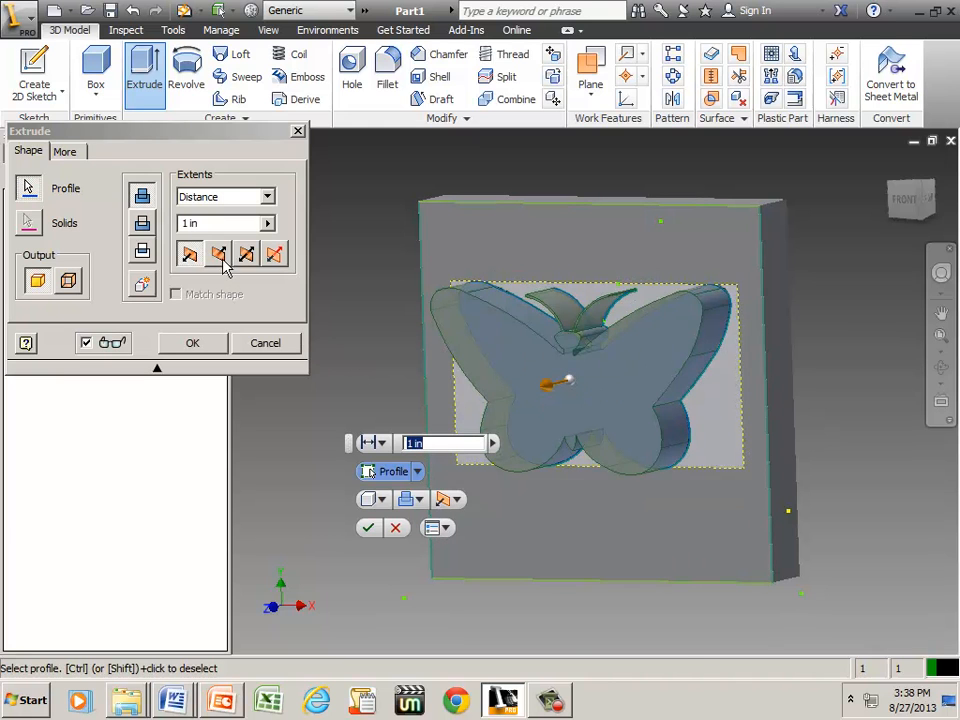
left_click(218, 255)
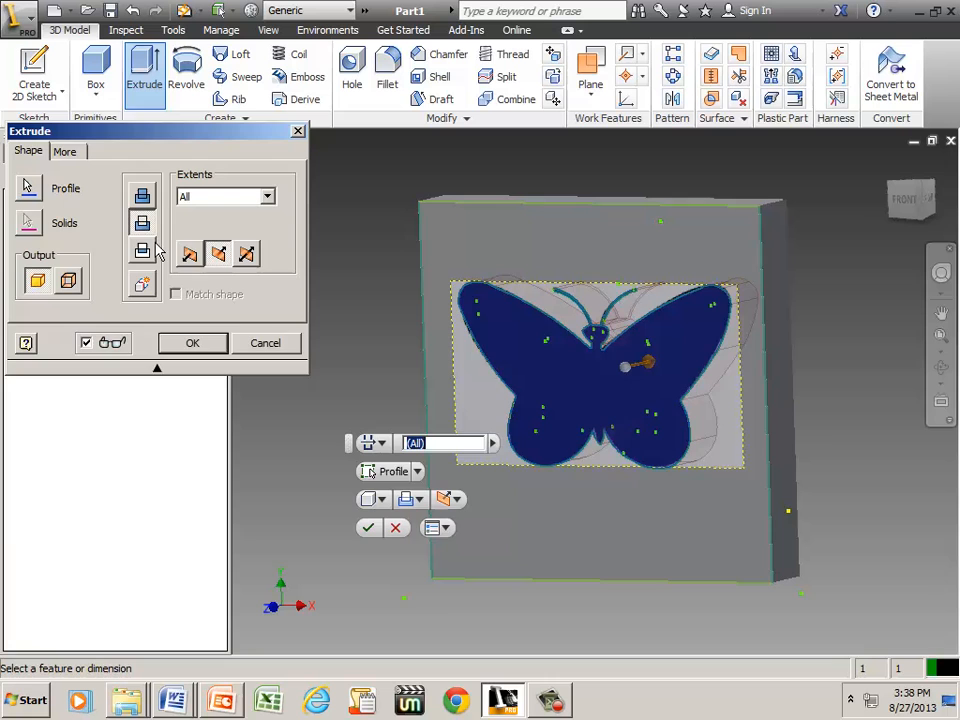
left_click(192, 342)
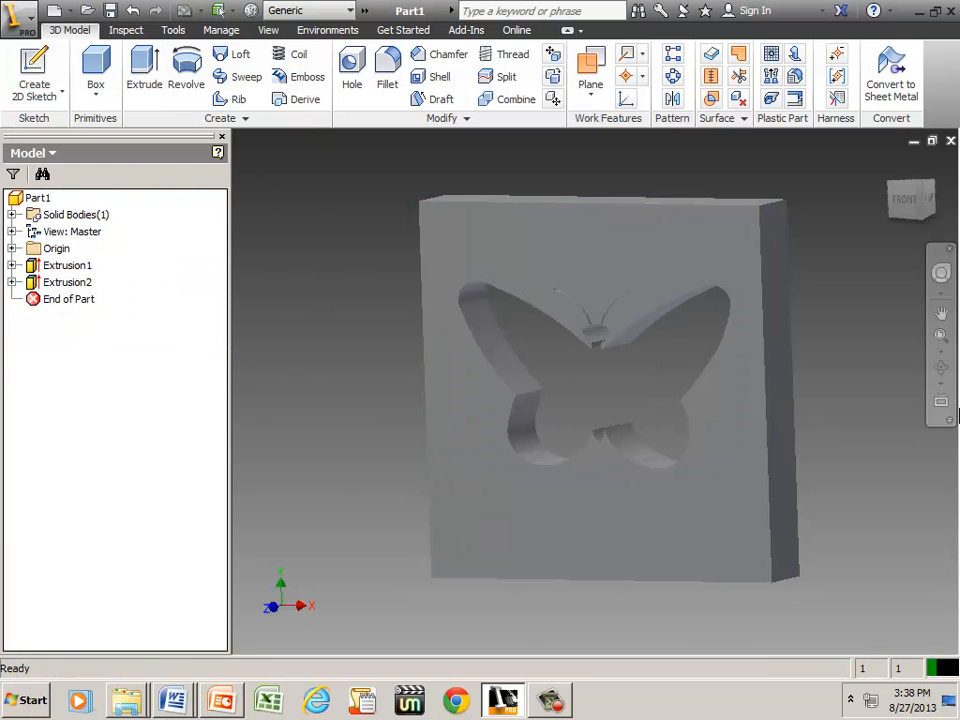
left_click(941, 368)
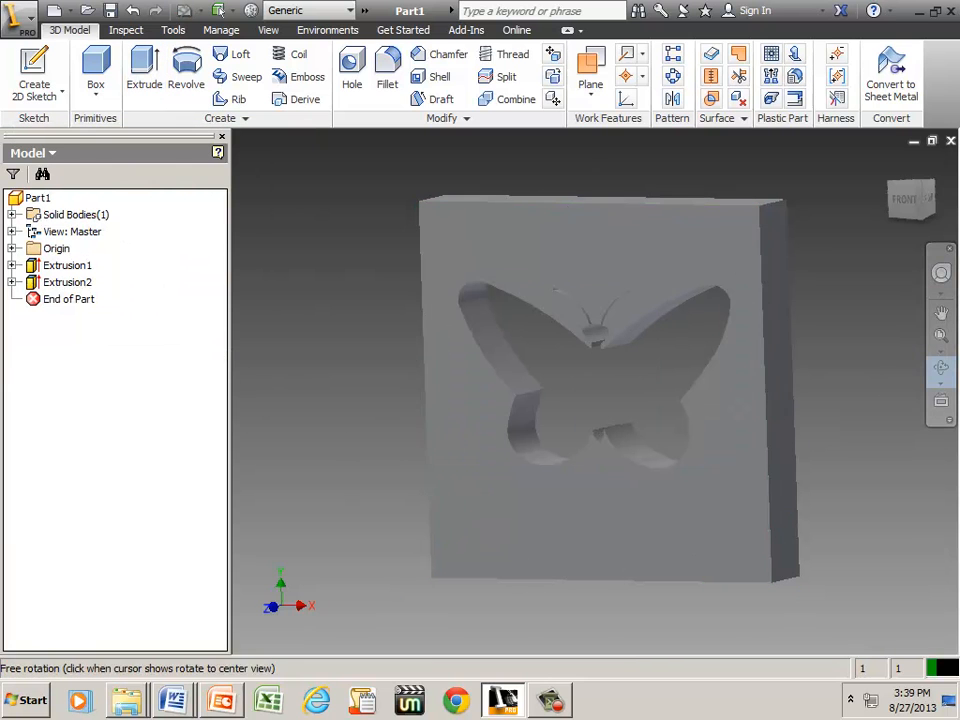
left_click(940, 403)
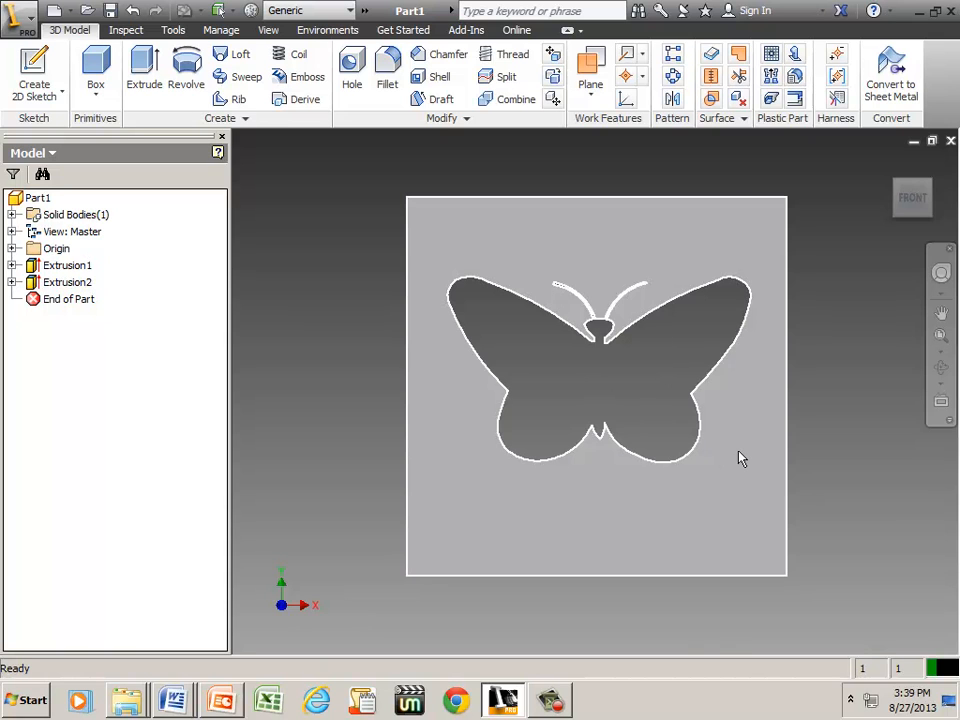
Step: Create a new drawing from ANSI (in).idw, abandoning the base view and declining the save prompt
left_click(740, 458)
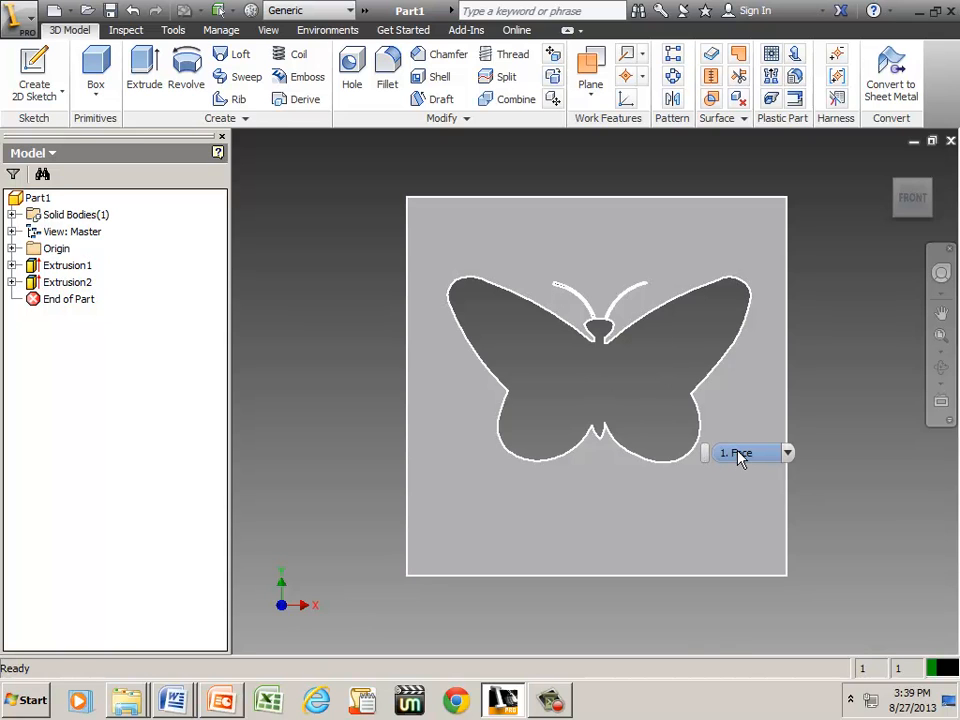
left_click(18, 11)
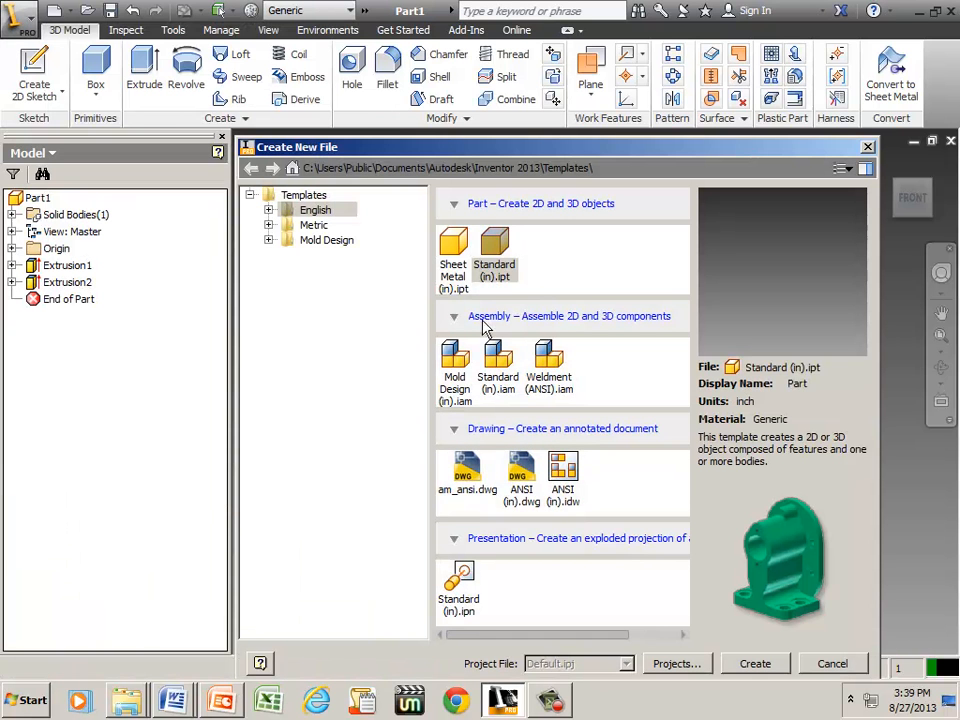
left_click(562, 475)
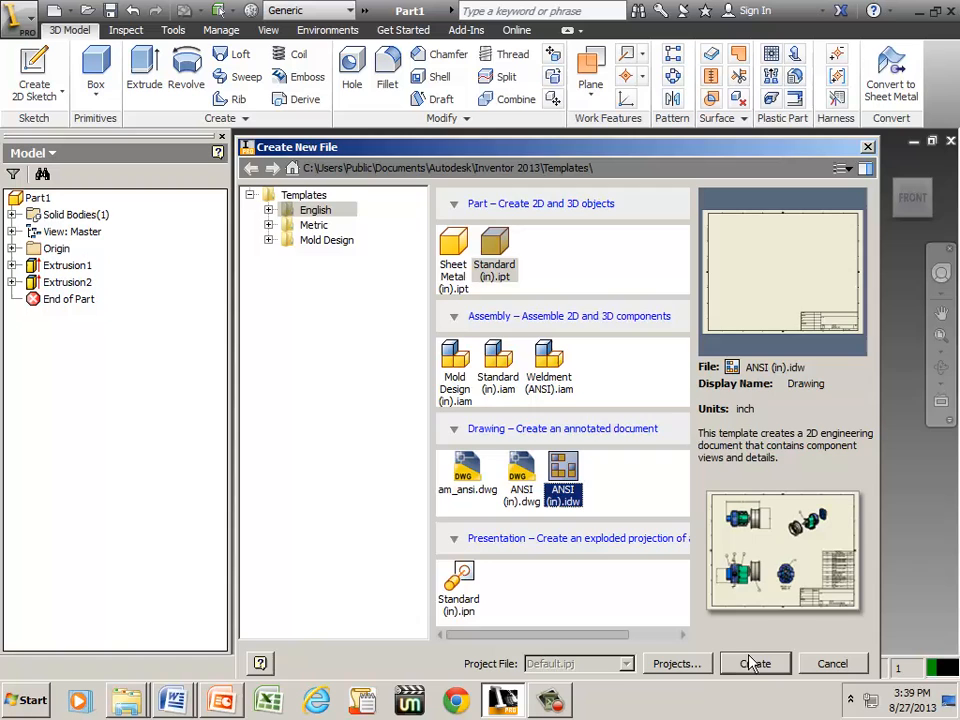
left_click(755, 663)
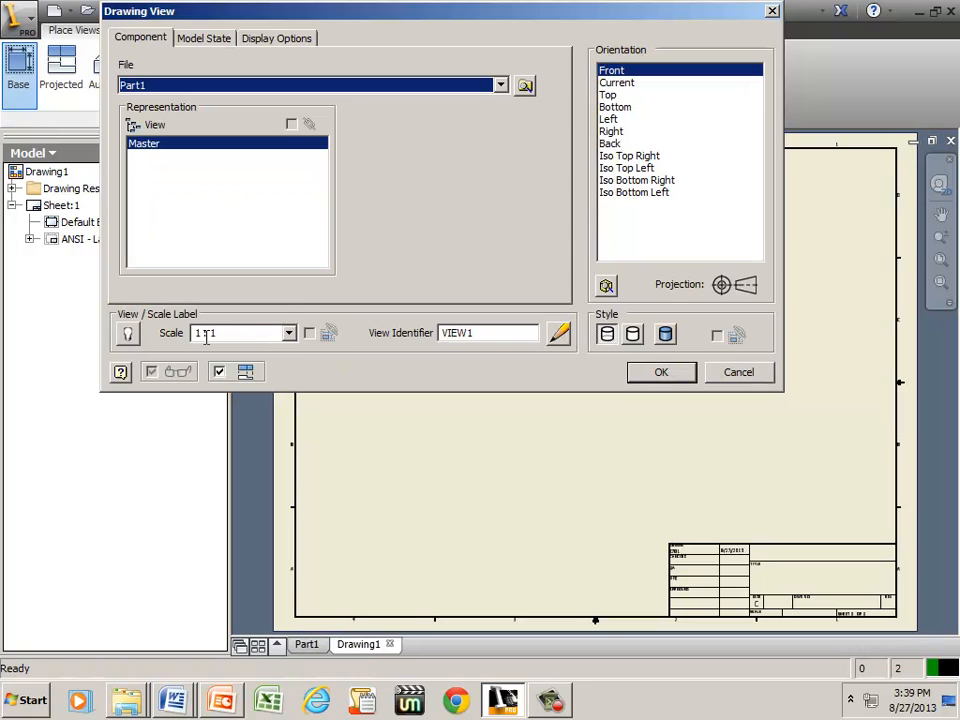
left_click(661, 372)
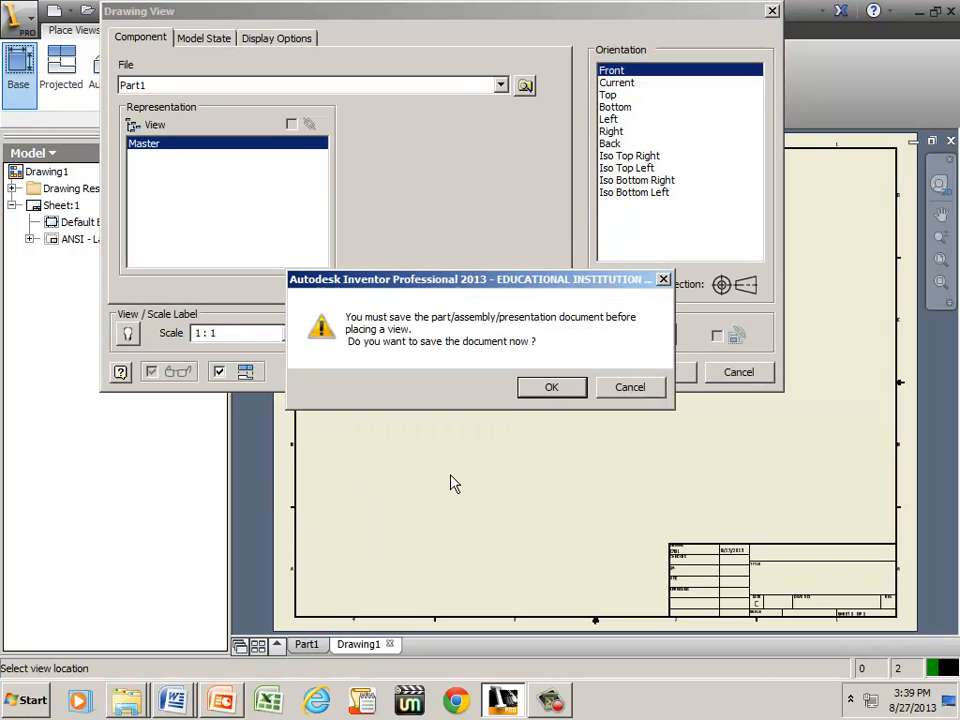
left_click(551, 387)
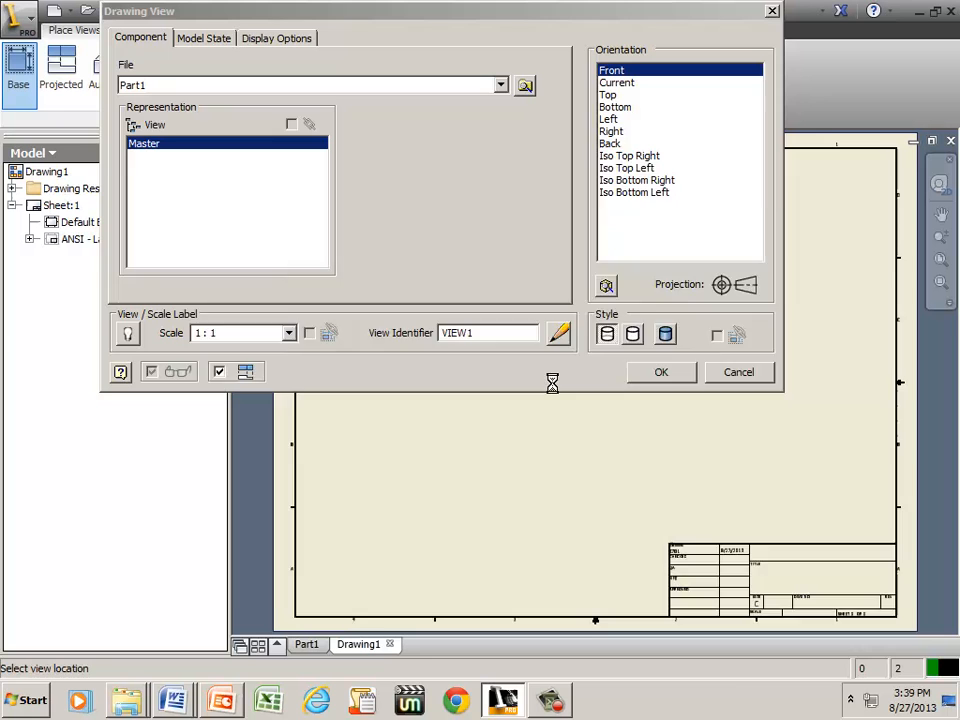
left_click(738, 372)
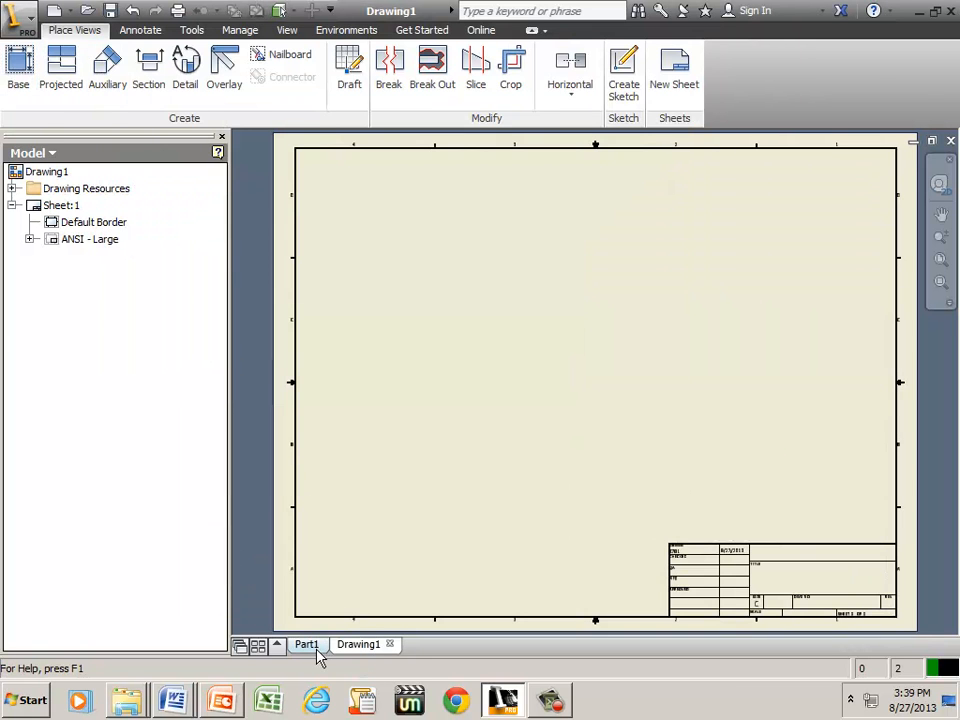
Step: Save the Part1 model to the Desktop as butterfly.ipt using Save As
left_click(307, 644)
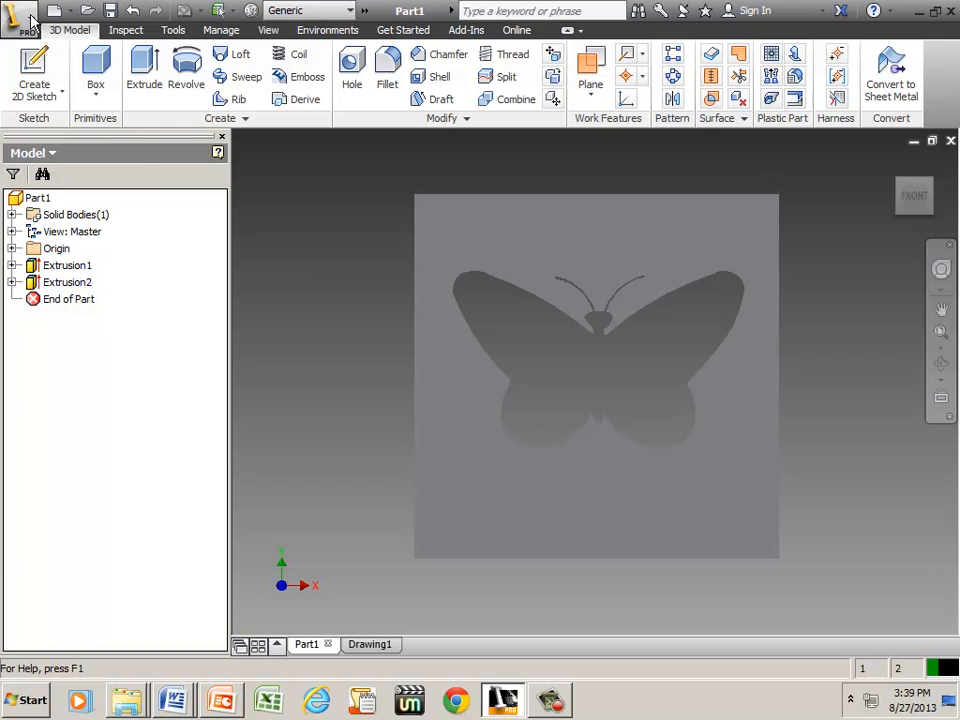
left_click(18, 15)
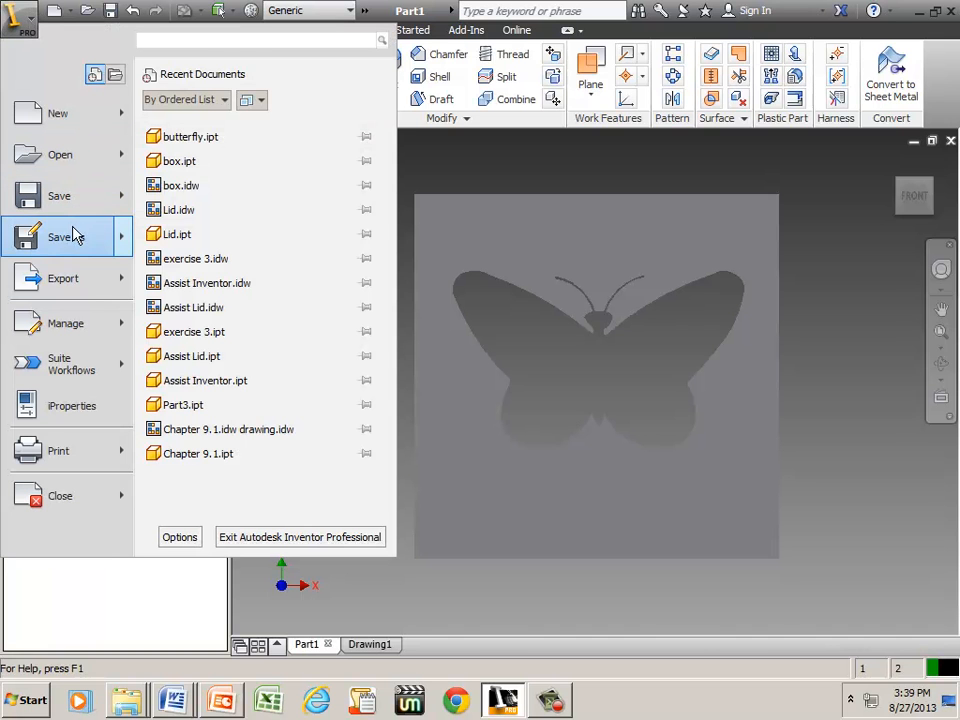
left_click(59, 236)
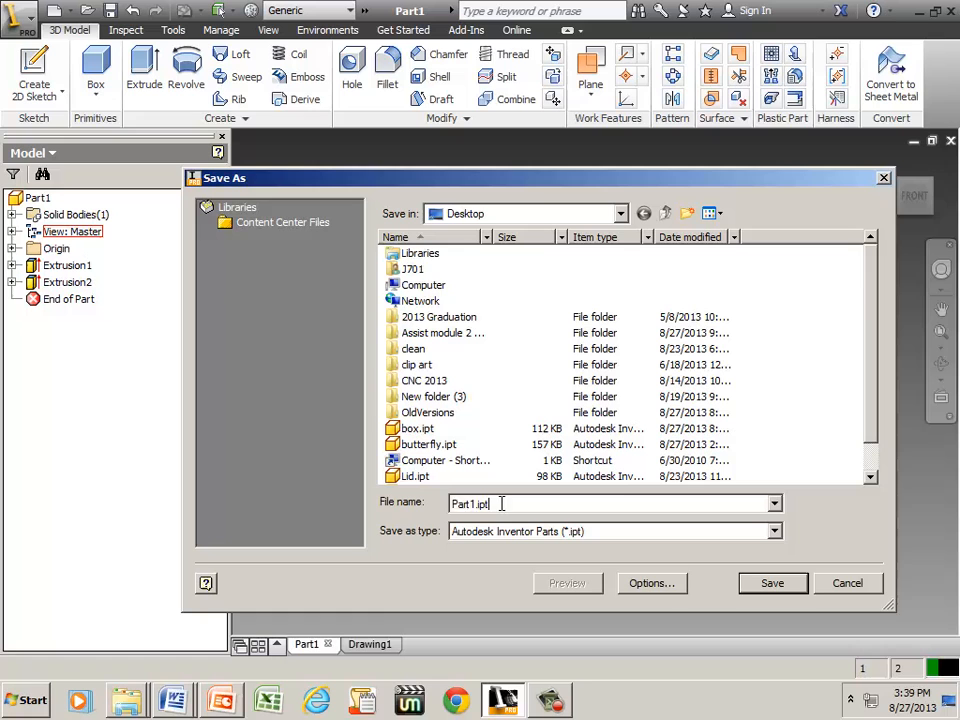
type("b")
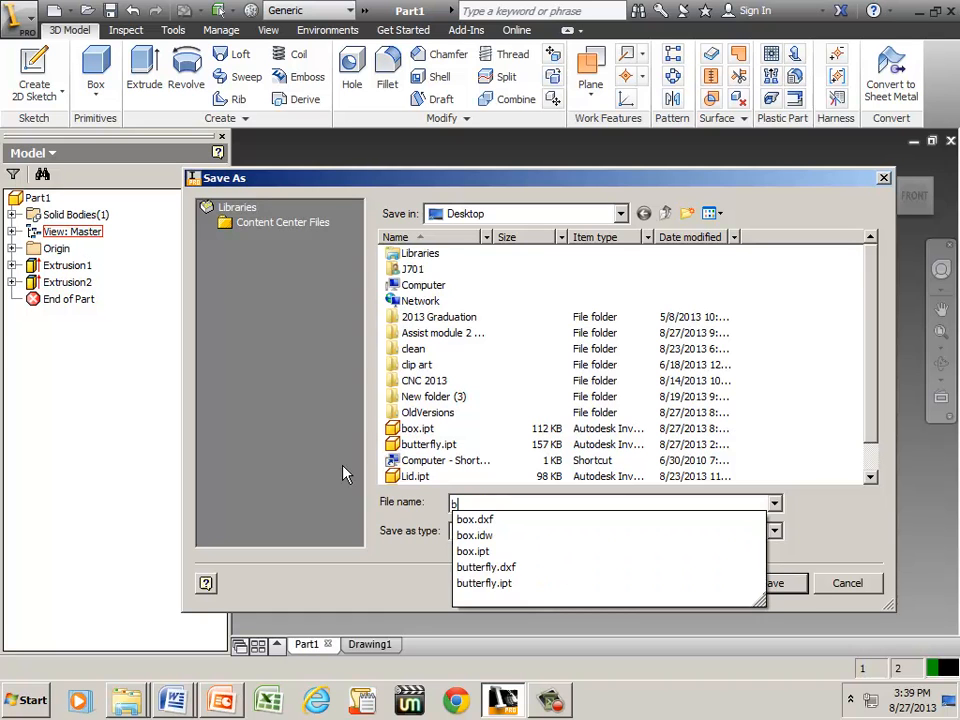
type("utterfly")
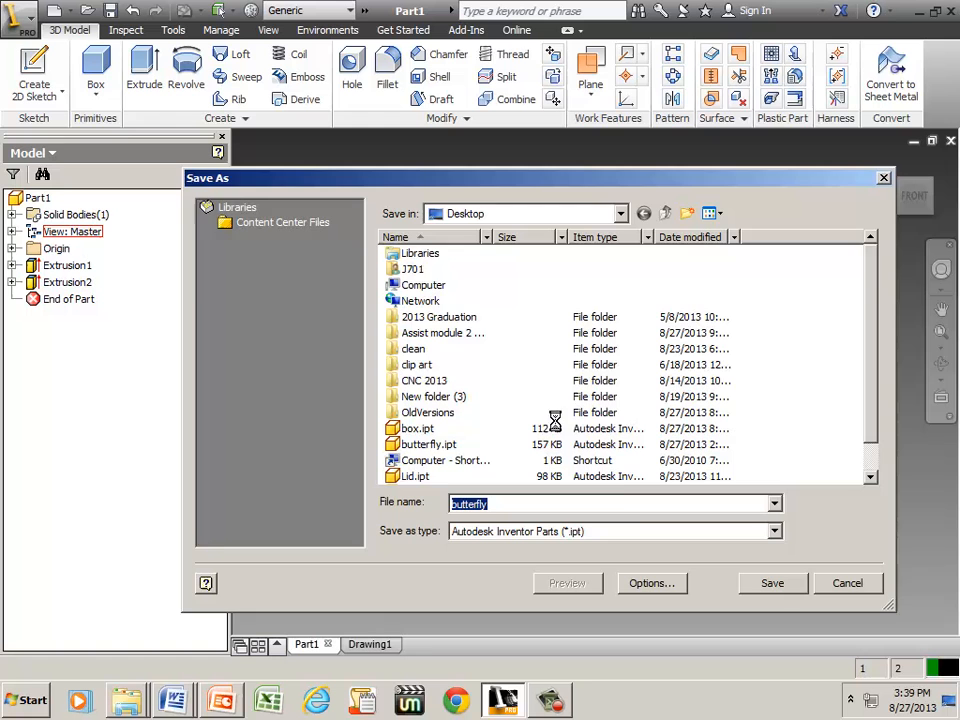
left_click(771, 583)
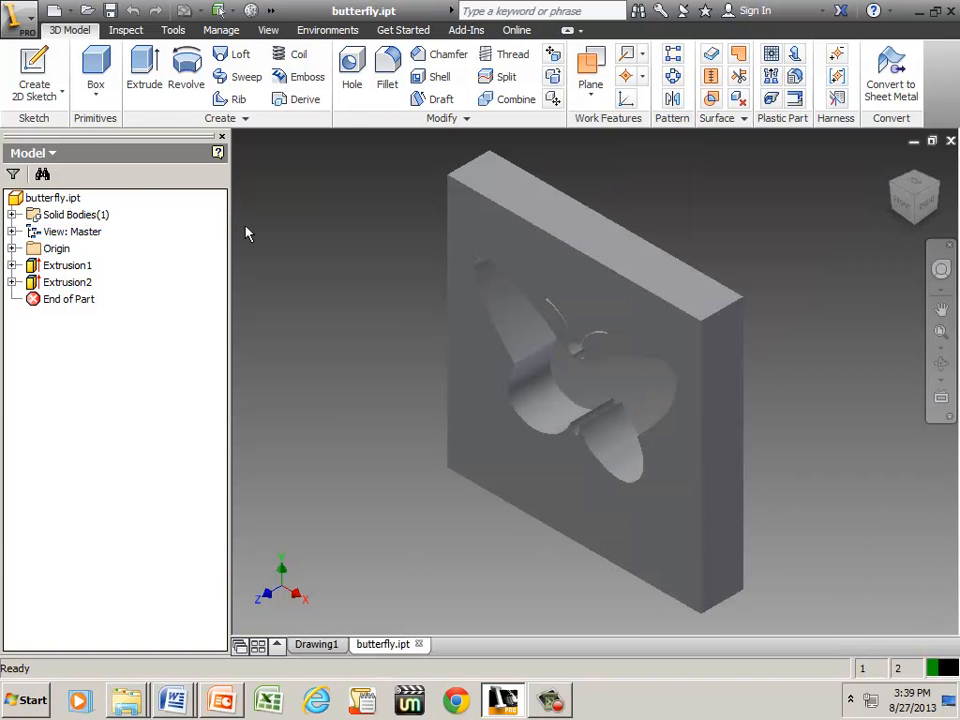
Step: Create a drawing from ANSI (in).idw and place a 1:1 front base view of butterfly.ipt
left_click(20, 11)
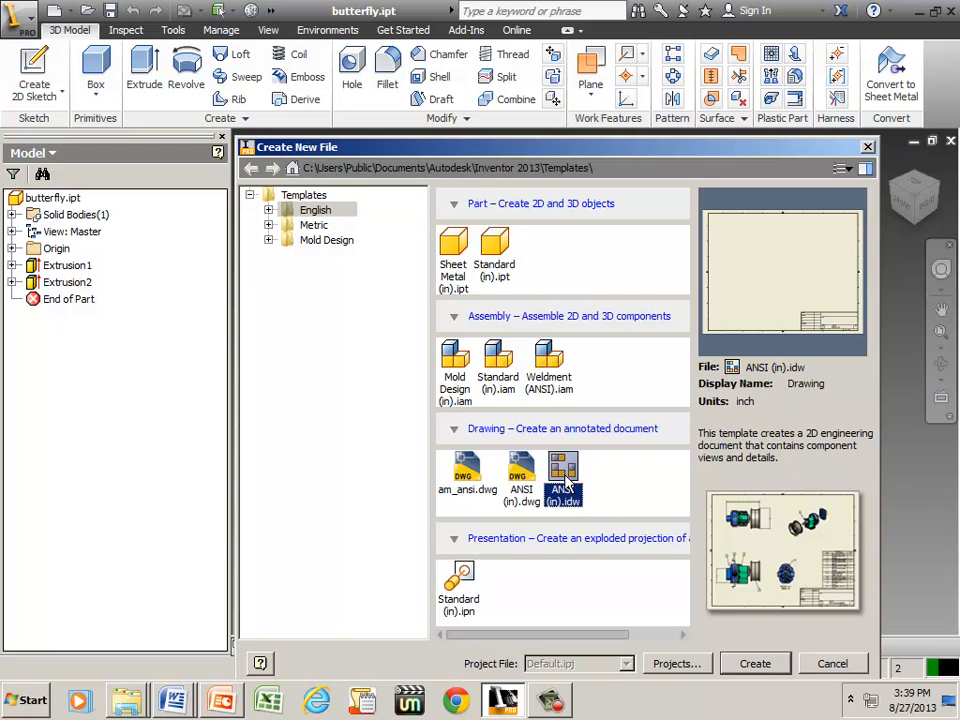
left_click(755, 663)
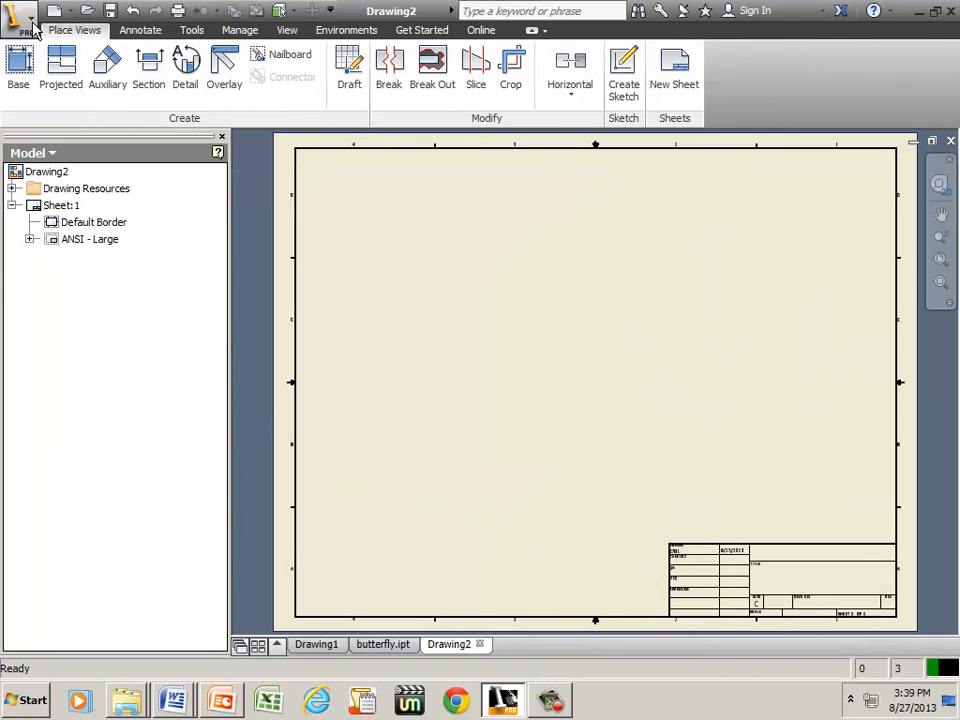
left_click(17, 65)
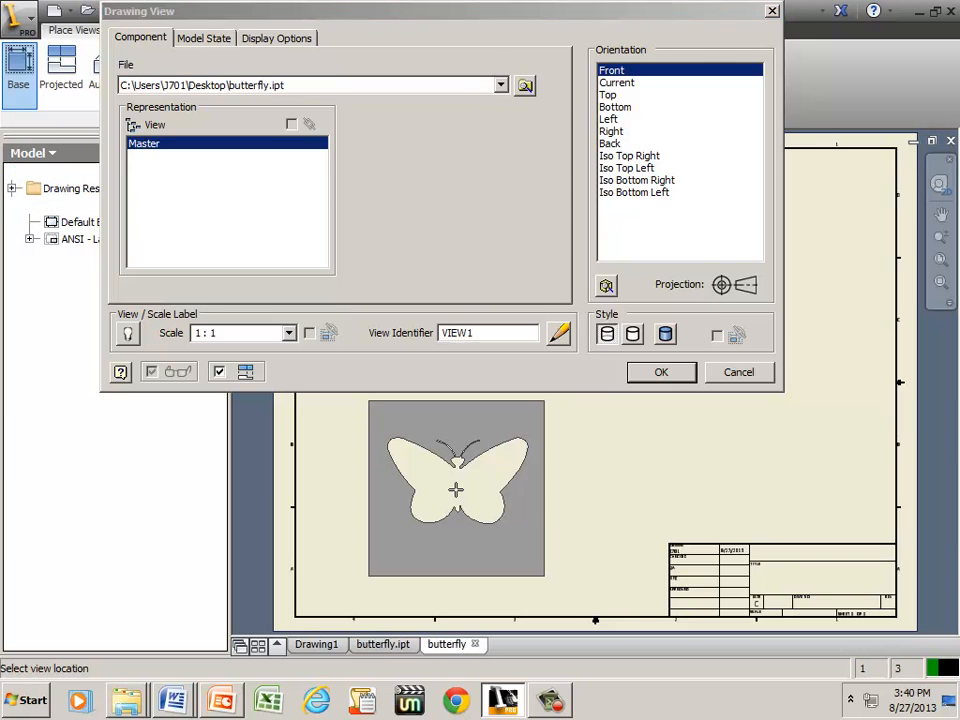
left_click(660, 372)
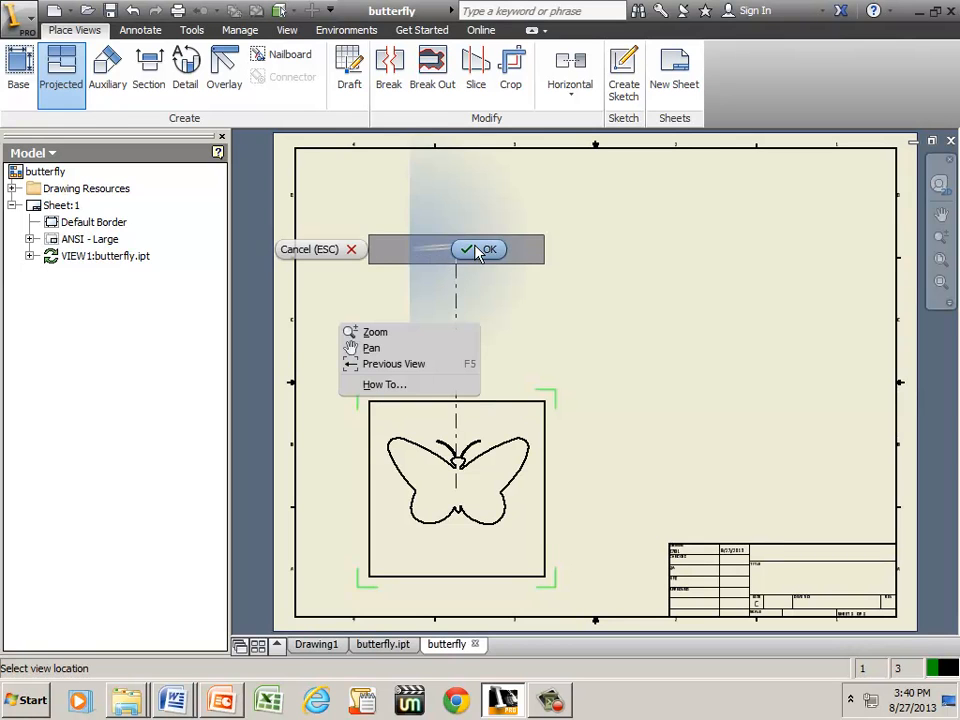
left_click(470, 249)
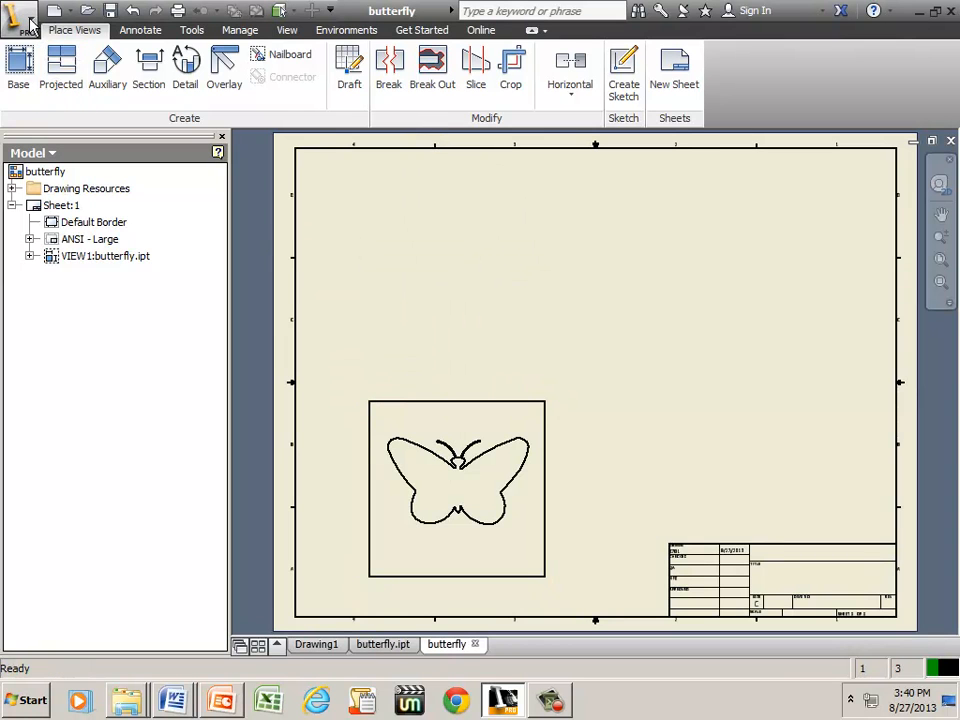
Step: Save a copy of the drawing to the Desktop as butterfly.dxf in DXF format
left_click(18, 11)
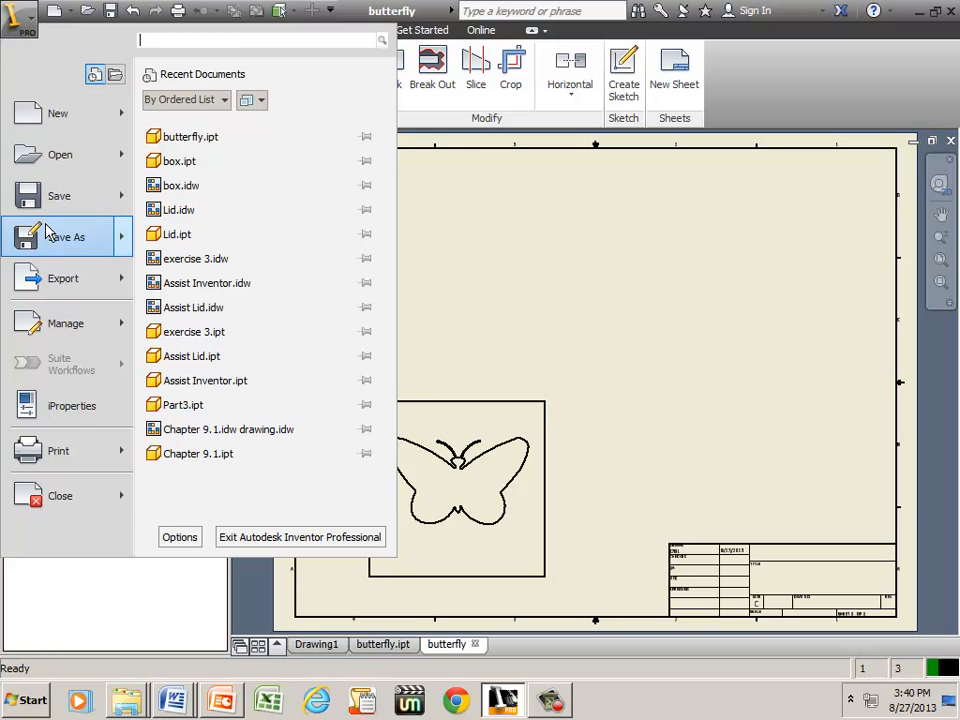
left_click(66, 237)
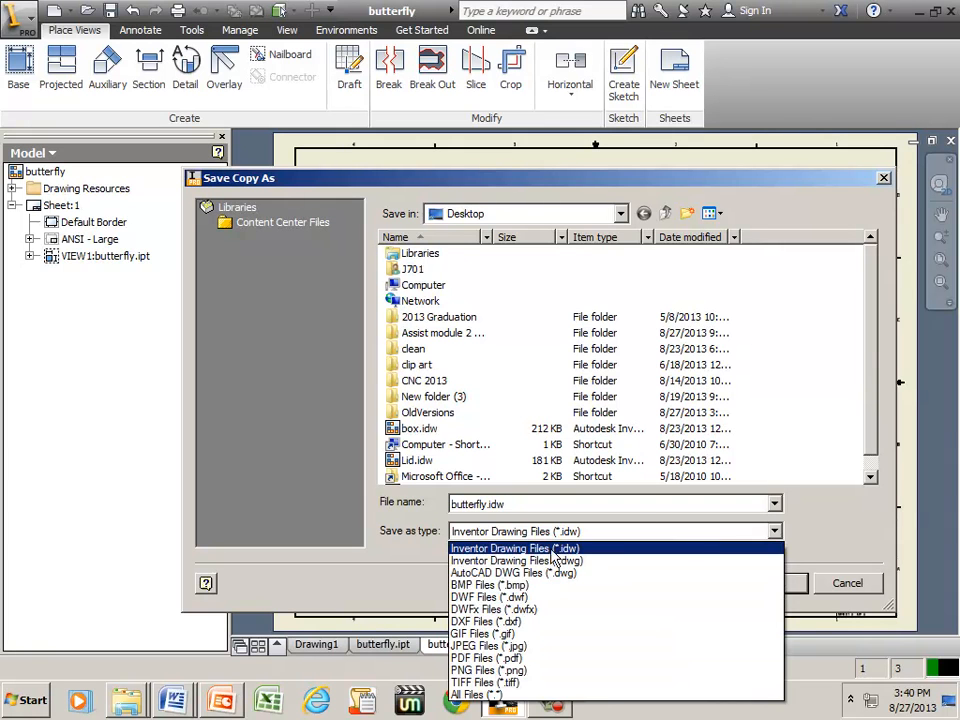
left_click(487, 621)
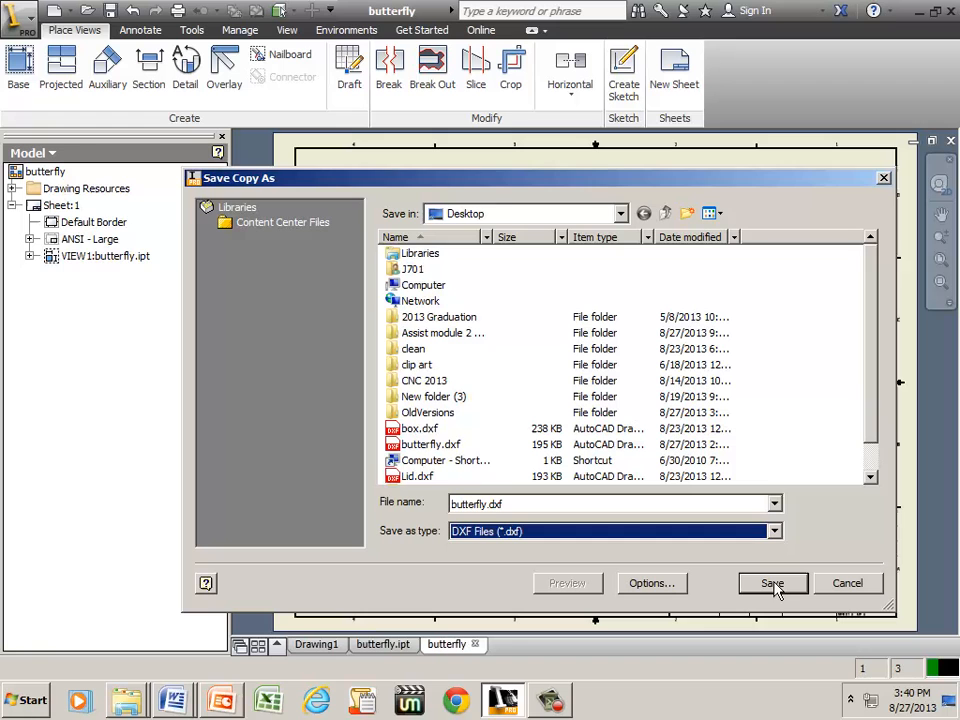
left_click(549, 699)
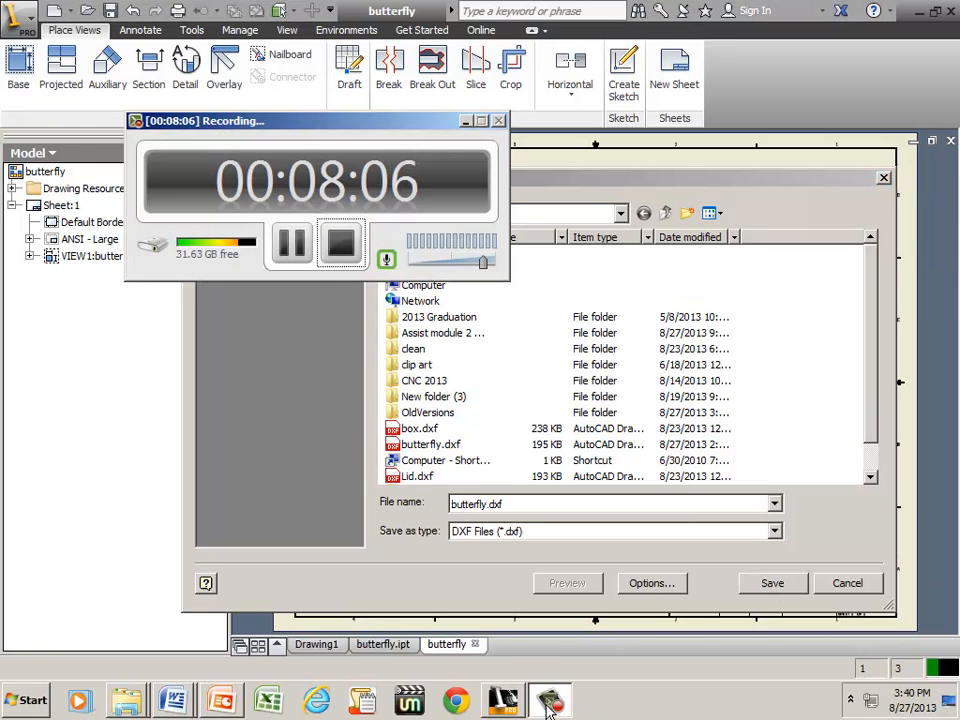
mouse_move(340, 245)
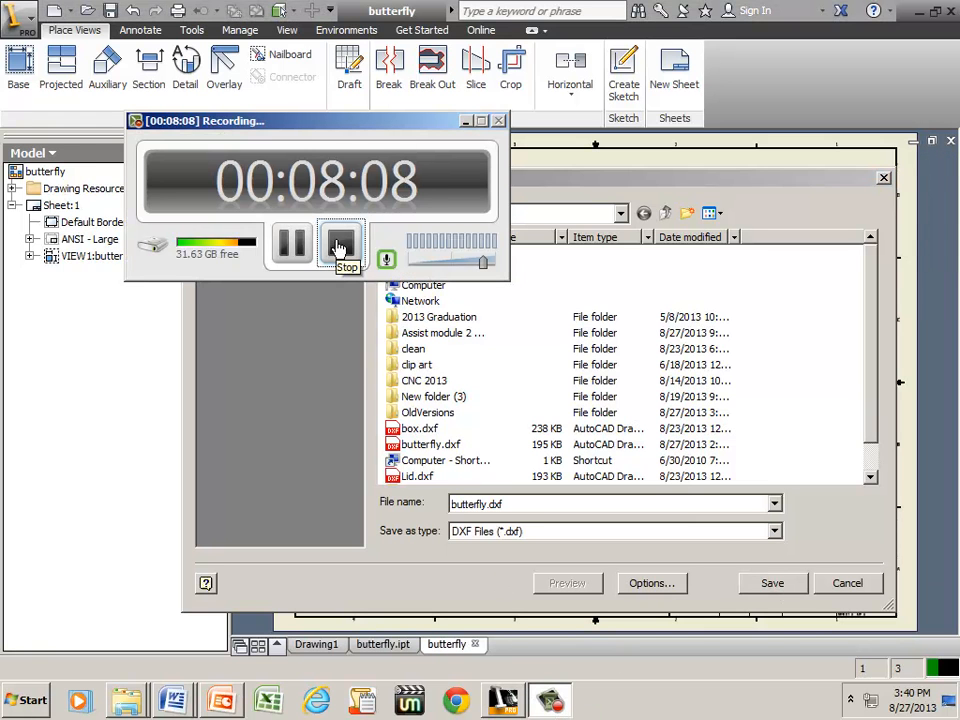